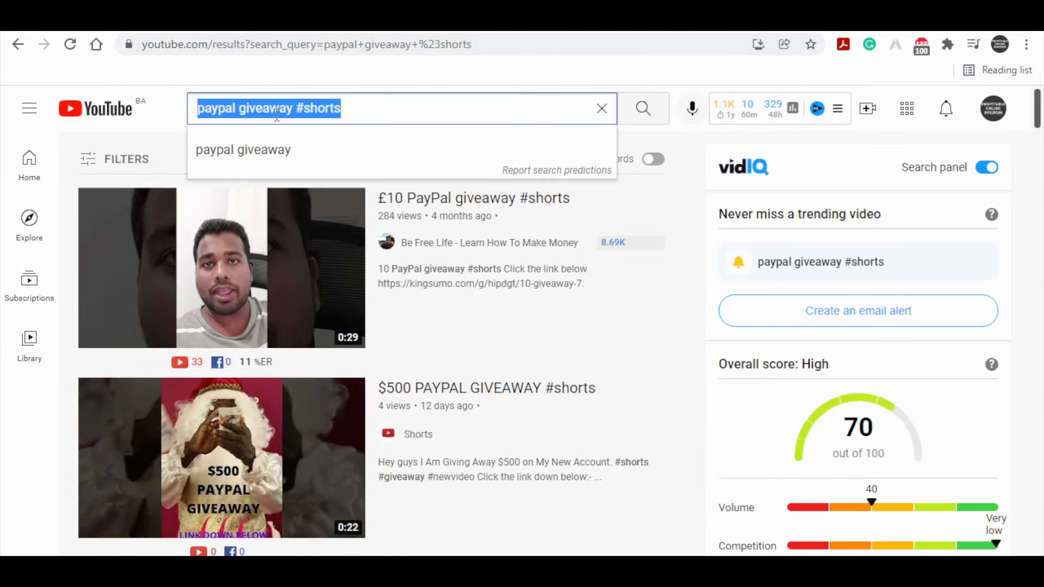
mouse_move(409, 149)
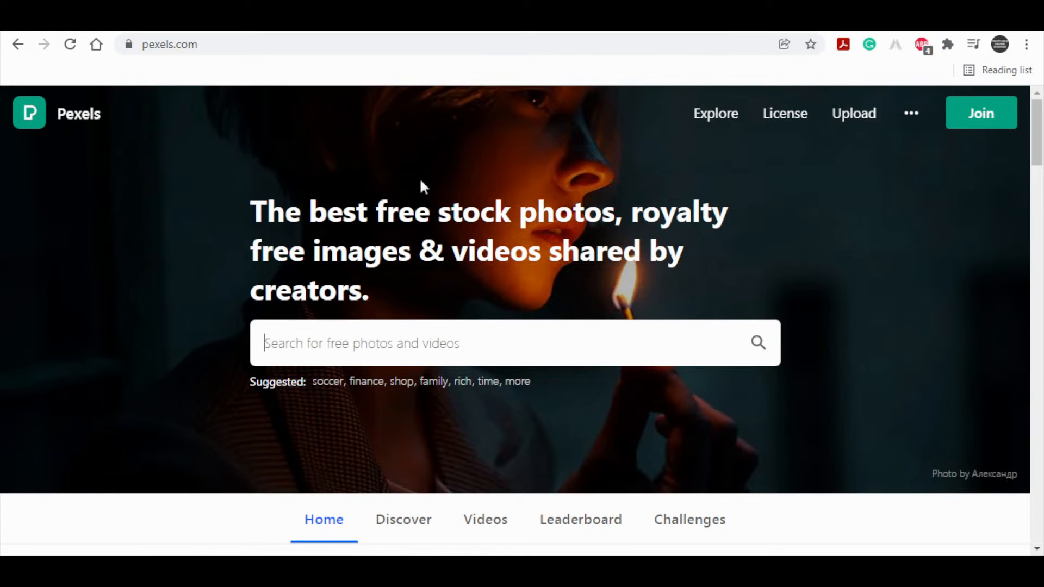
Step: Search Pexels stock videos for 'cash' to list the cash clips
left_click(484, 519)
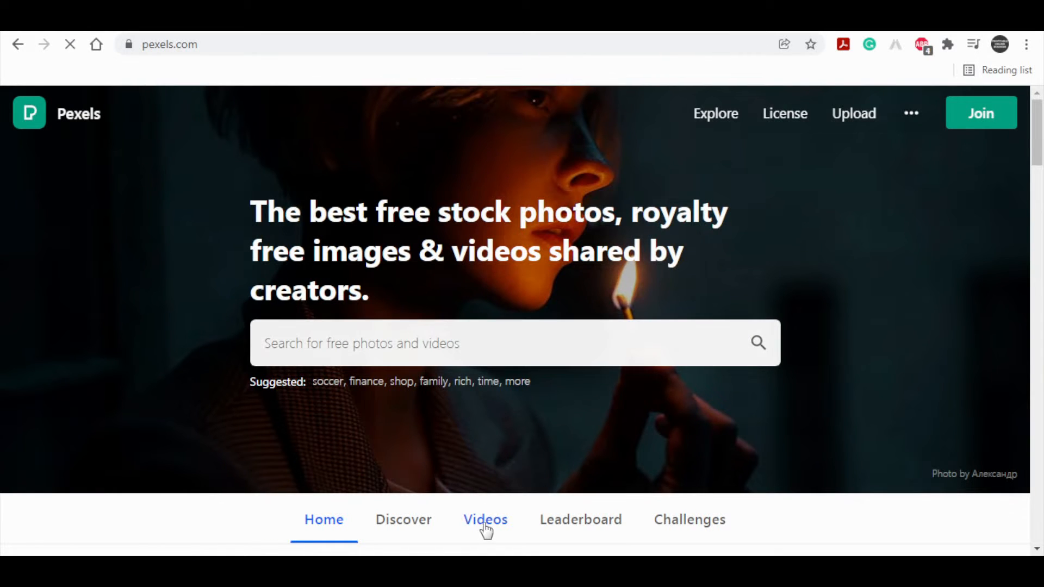
left_click(484, 519)
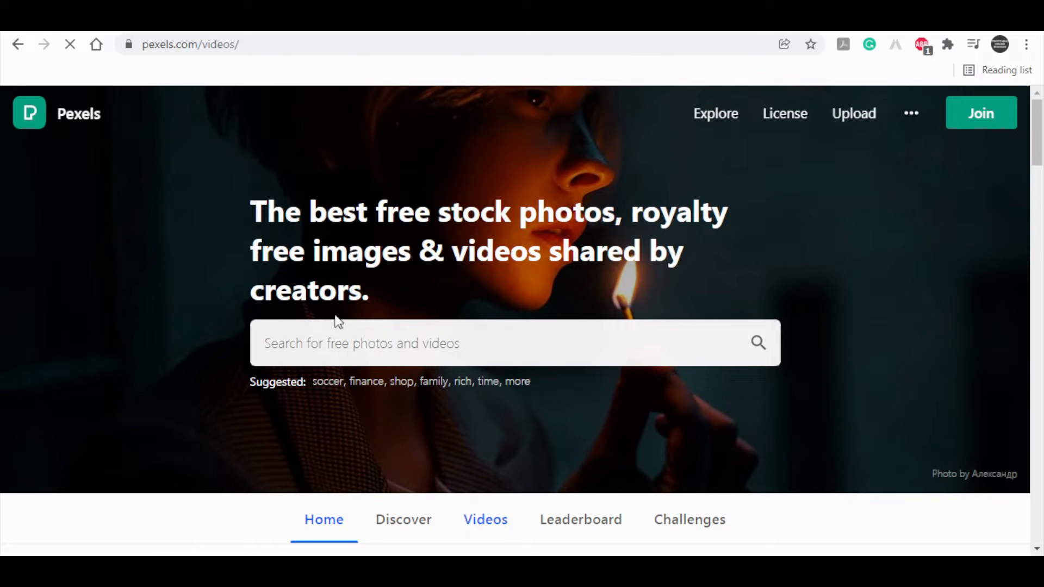
left_click(485, 519)
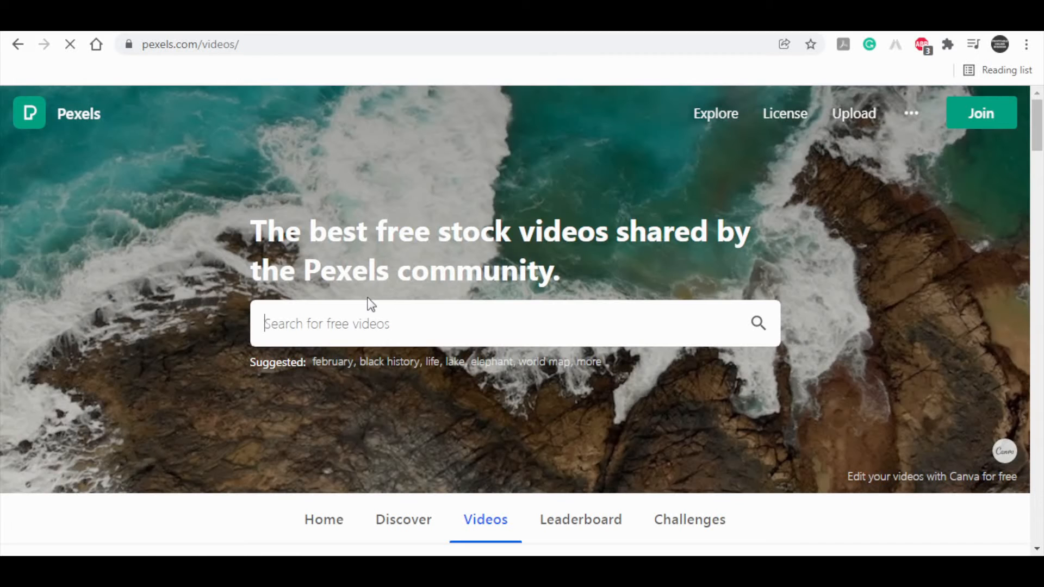
left_click(512, 324)
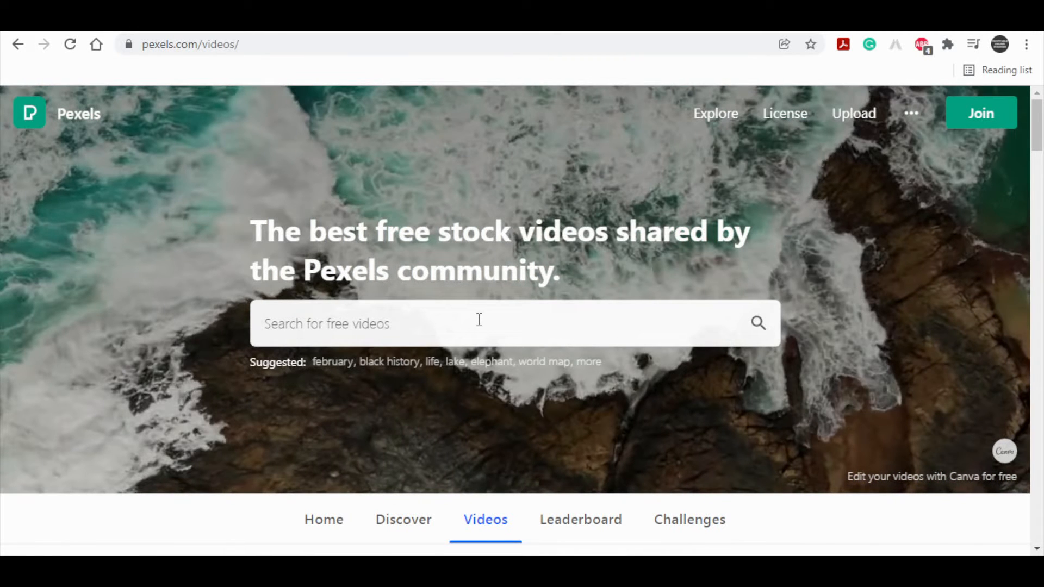
left_click(466, 323)
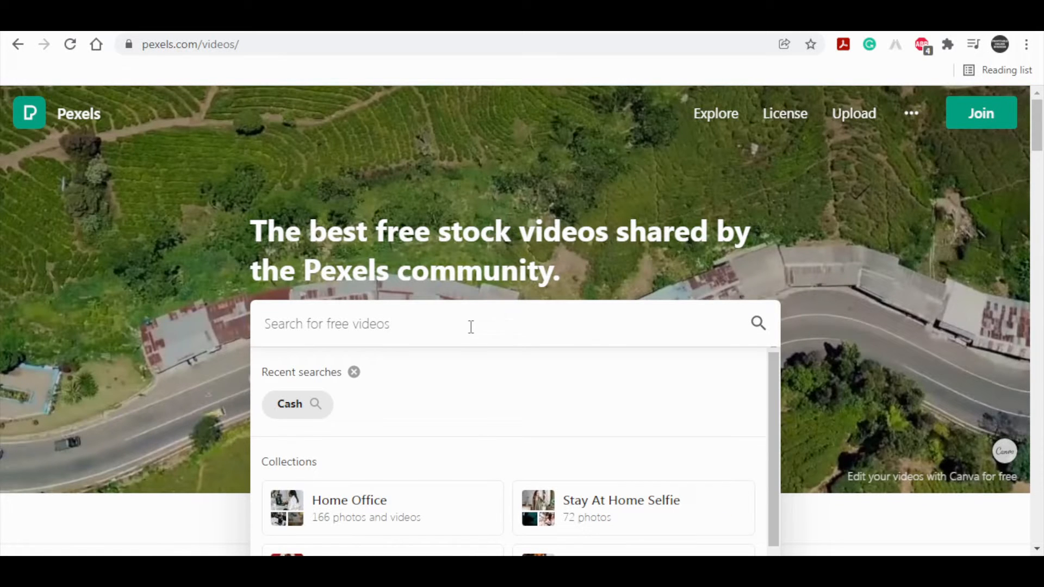
type("cash")
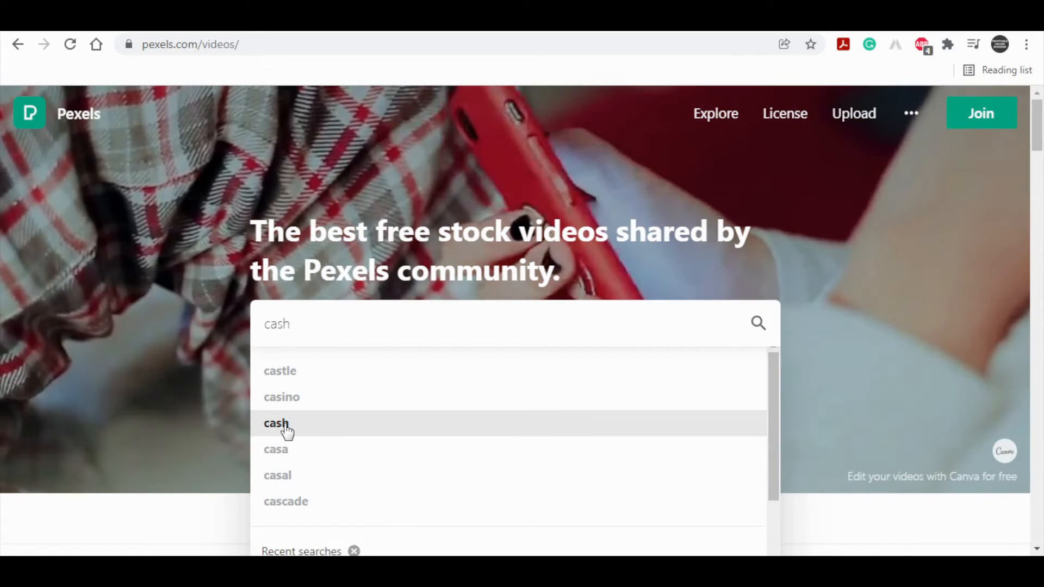
left_click(275, 424)
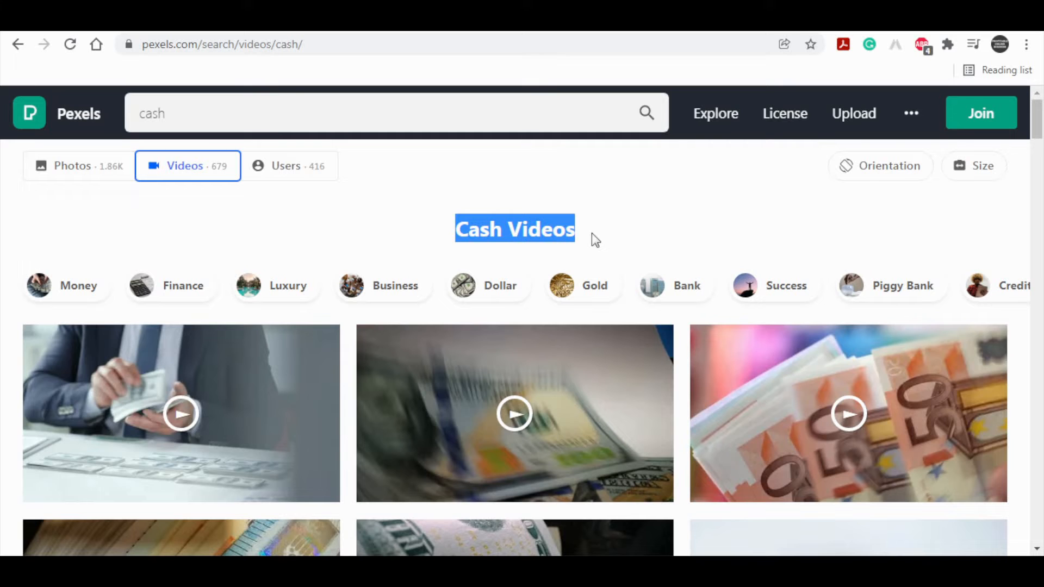
Step: Scroll the cash results and open cottonbro's 'A Person Holding a Rolled Bank Notes' clip
scroll("down", 3)
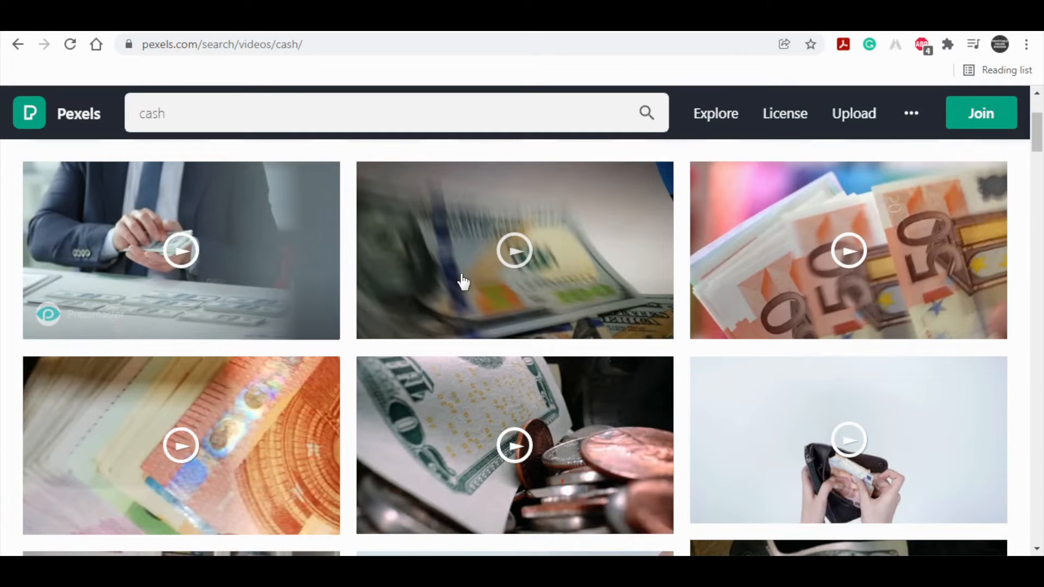
mouse_move(480, 278)
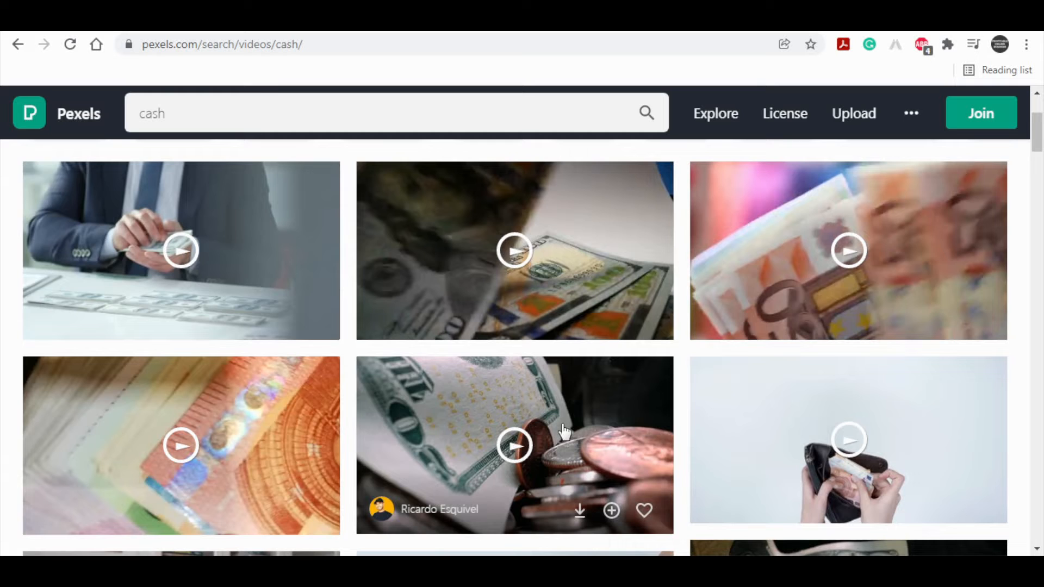
mouse_move(564, 430)
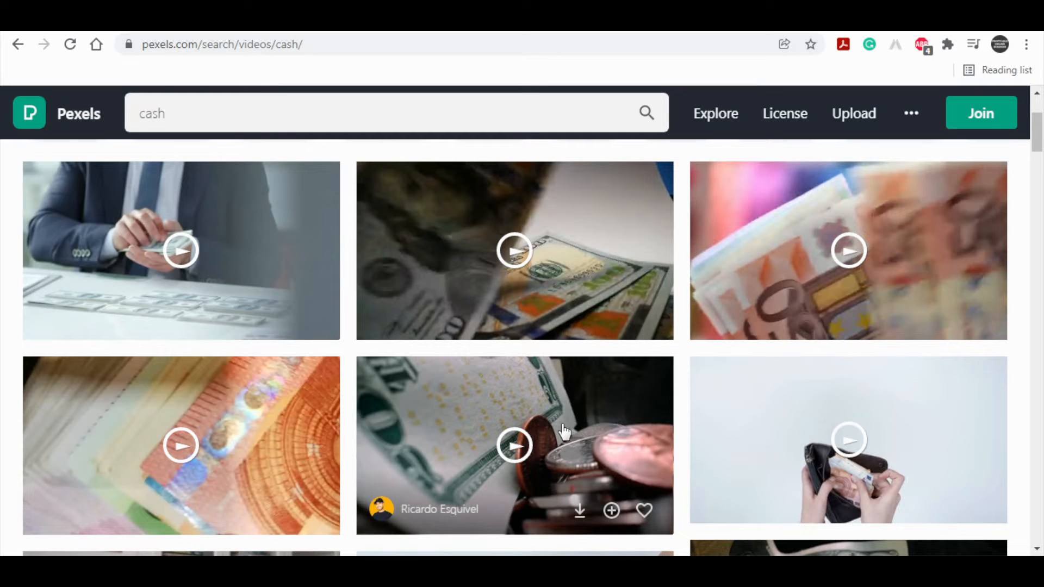
scroll("down", 3)
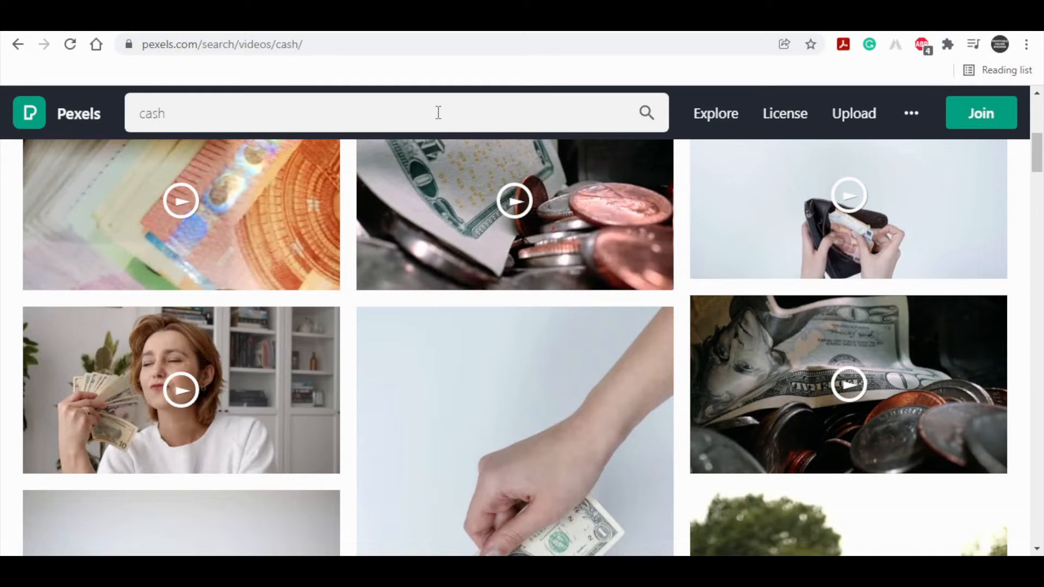
scroll("down", 3)
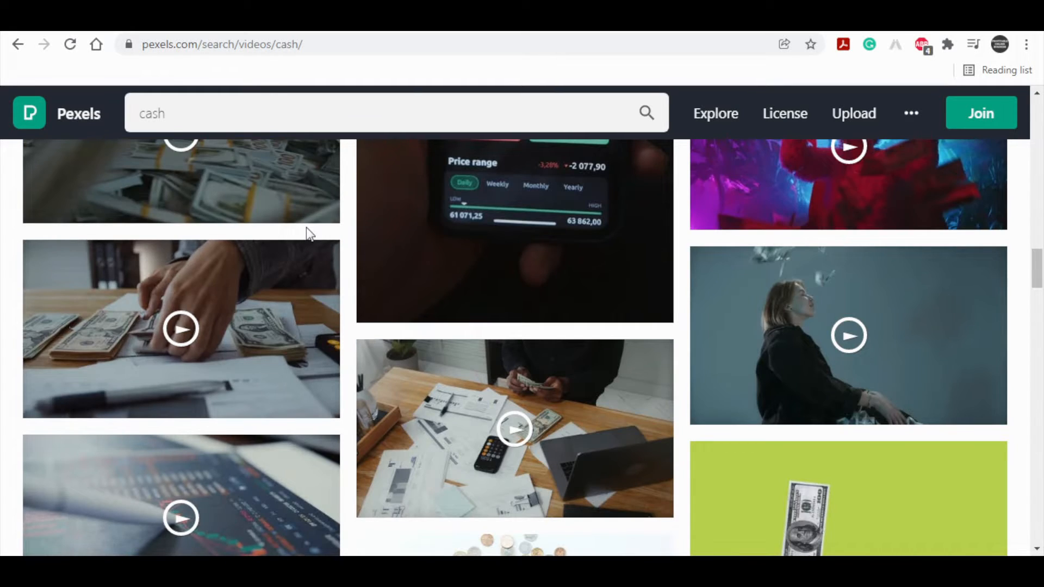
scroll("down", 3)
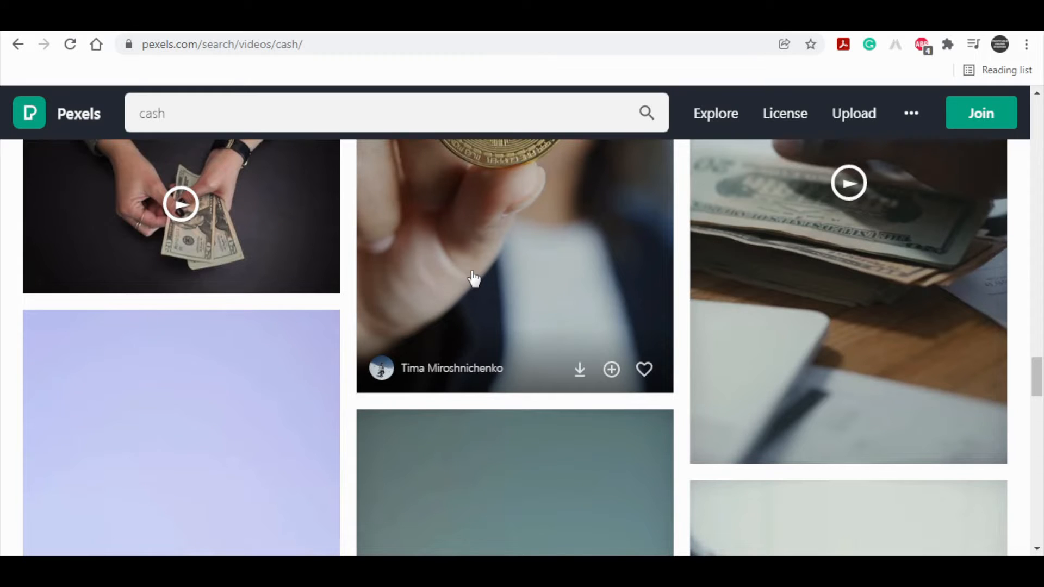
left_click(473, 276)
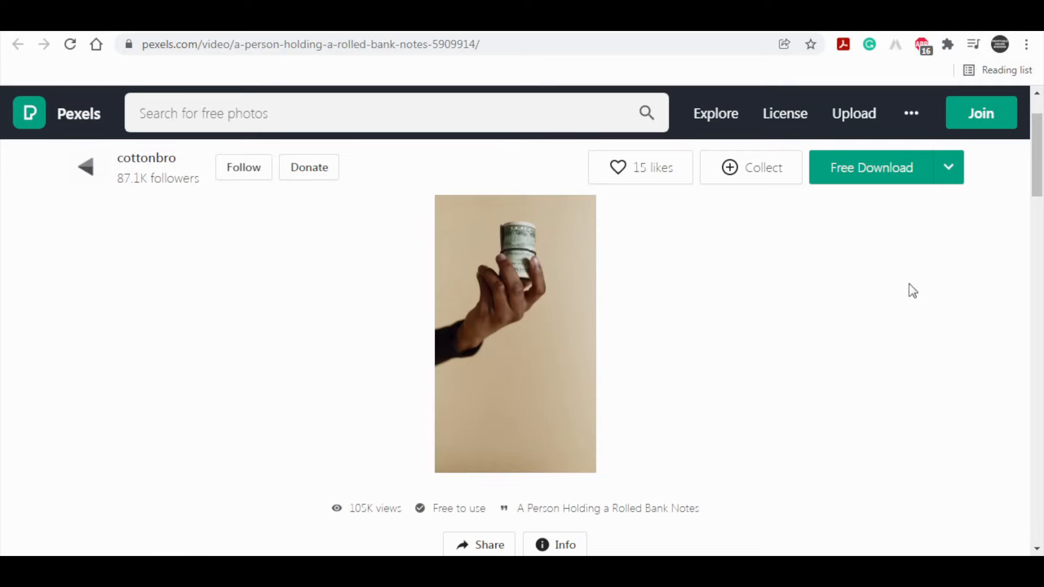
mouse_move(662, 360)
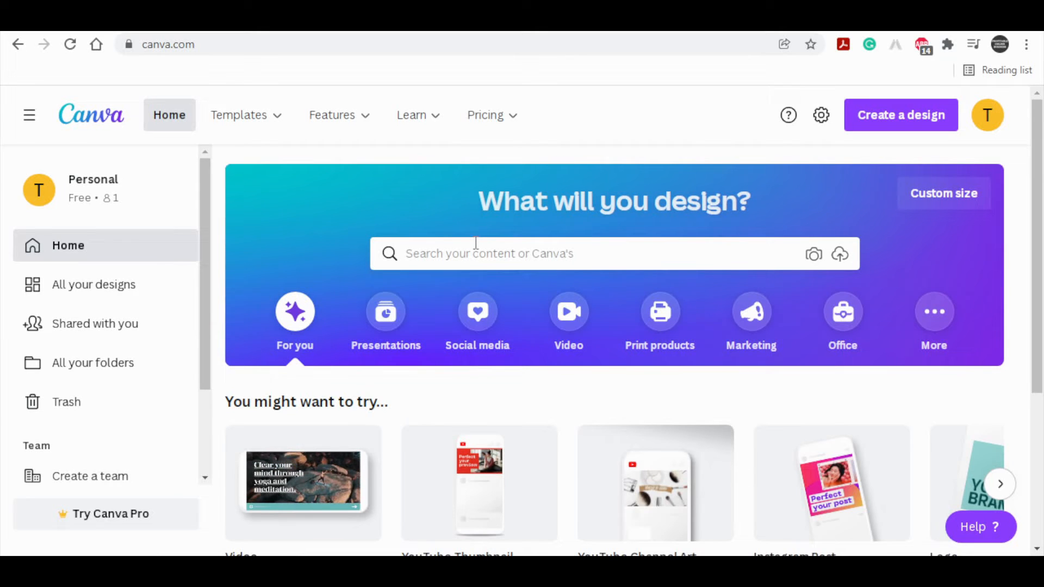
Step: Create a new Mobile Video design found by searching 'mobile'
type("mobile")
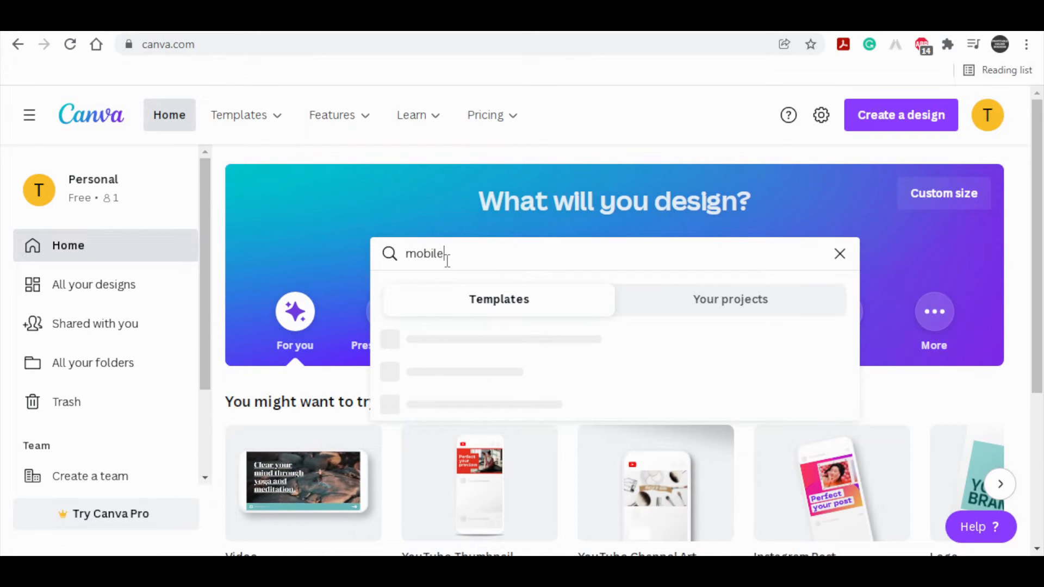
type("mobile")
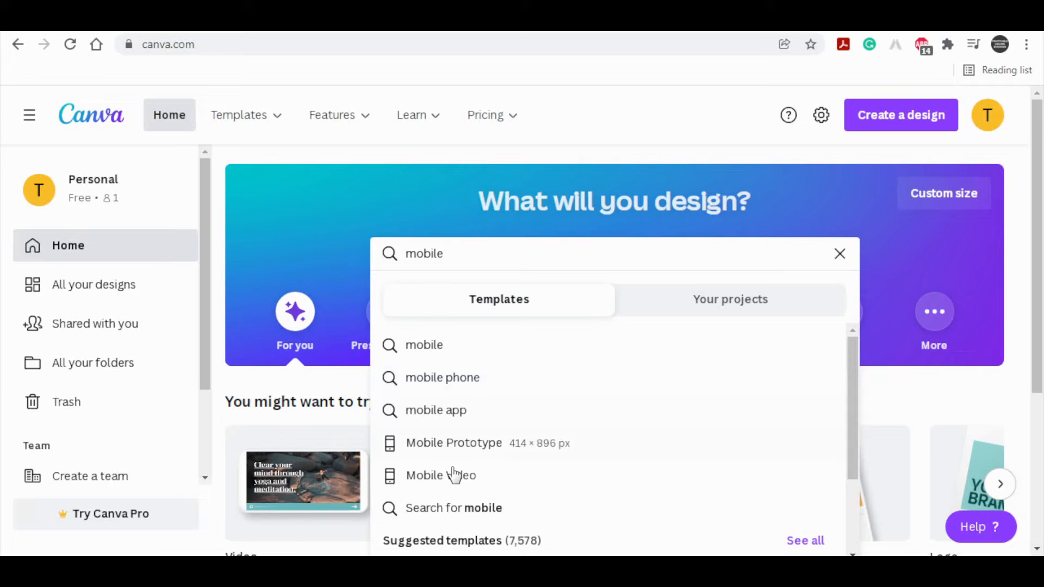
mouse_move(511, 40)
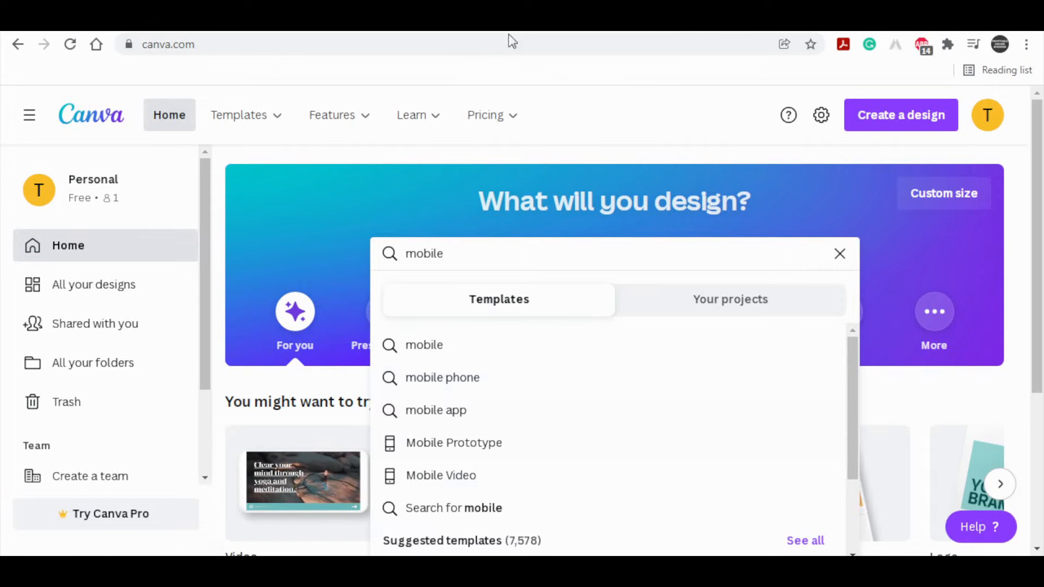
left_click(440, 474)
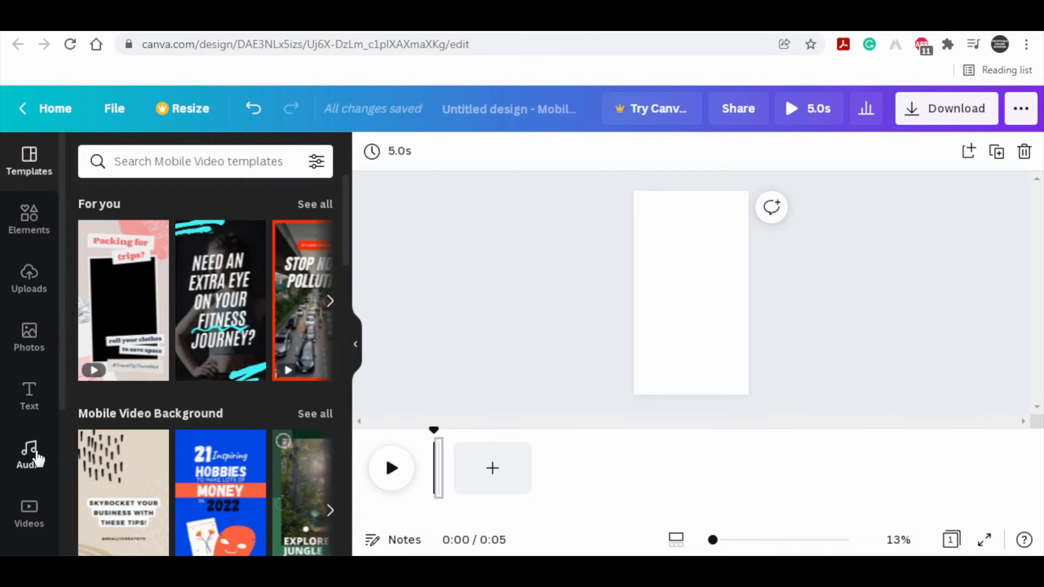
Step: Add the uploaded rolled bank notes clip and enlarge it to fill the page
left_click(29, 278)
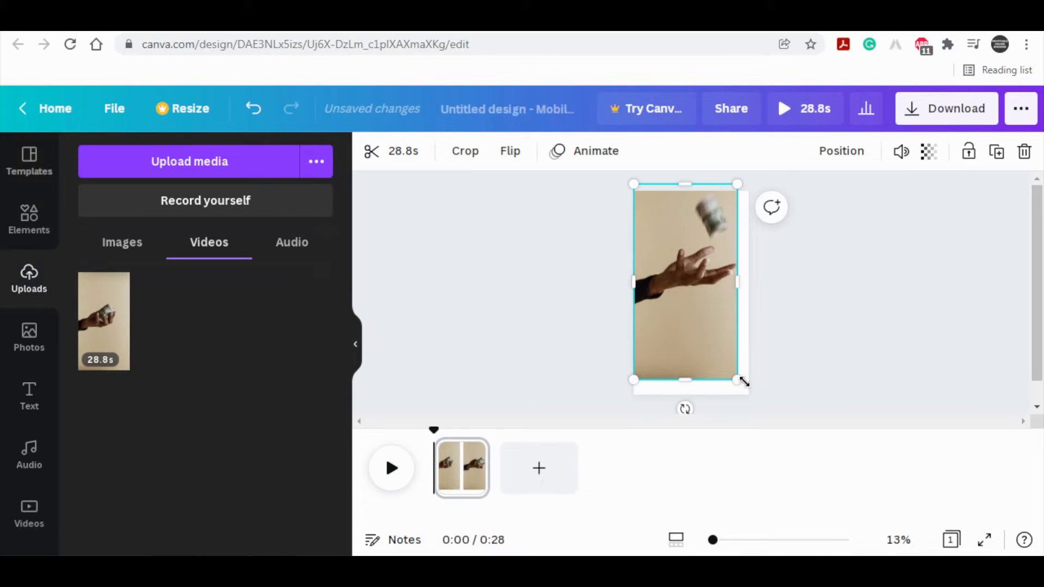
left_click_drag(745, 380, 755, 396)
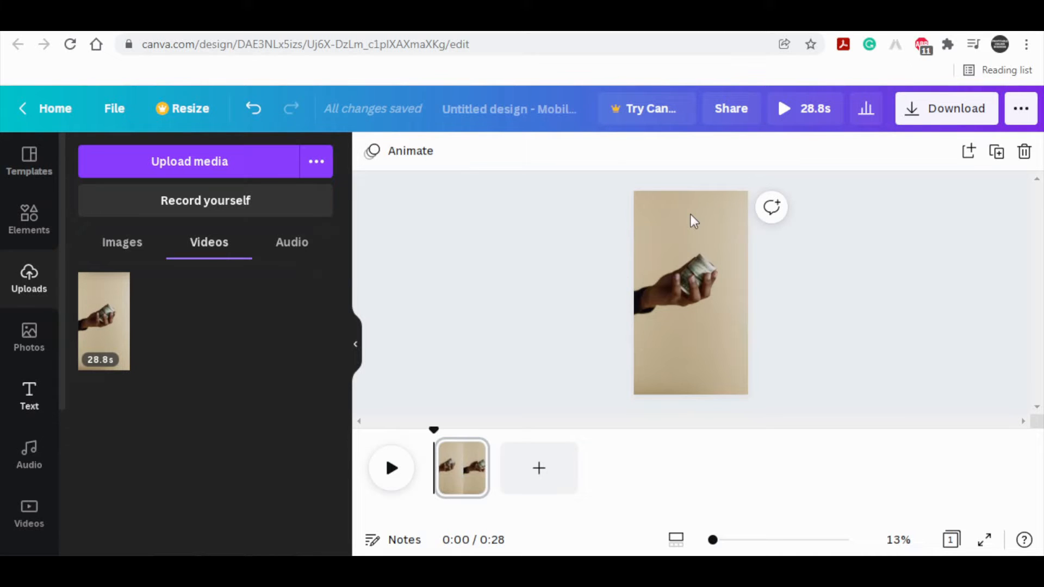
left_click(29, 395)
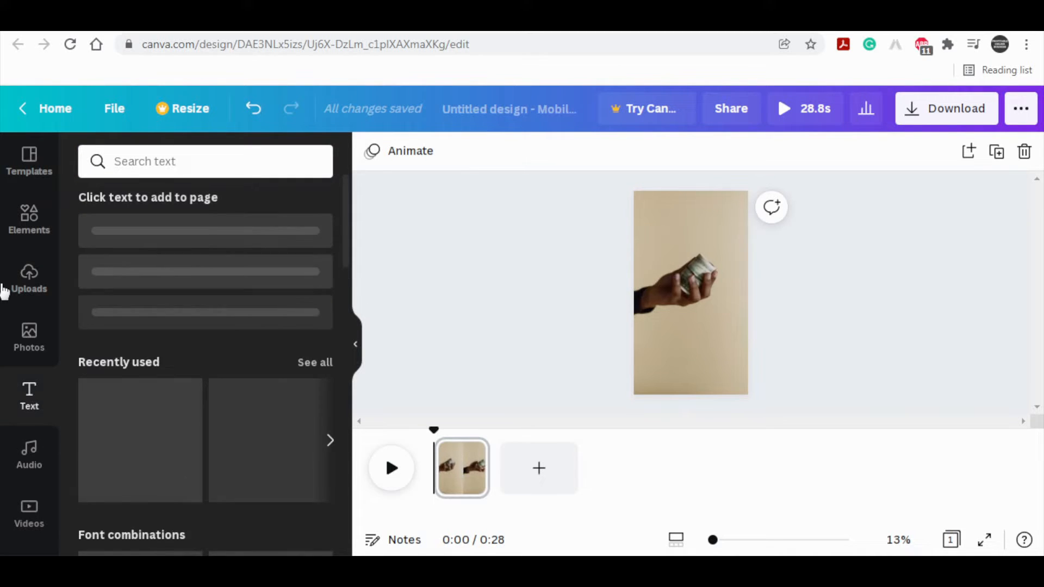
Step: Make the '$1,000 PAYPAL GIVEAWAY' heading text white
left_click(174, 236)
type("$1,000 PAYPAL GIVEAWAY")
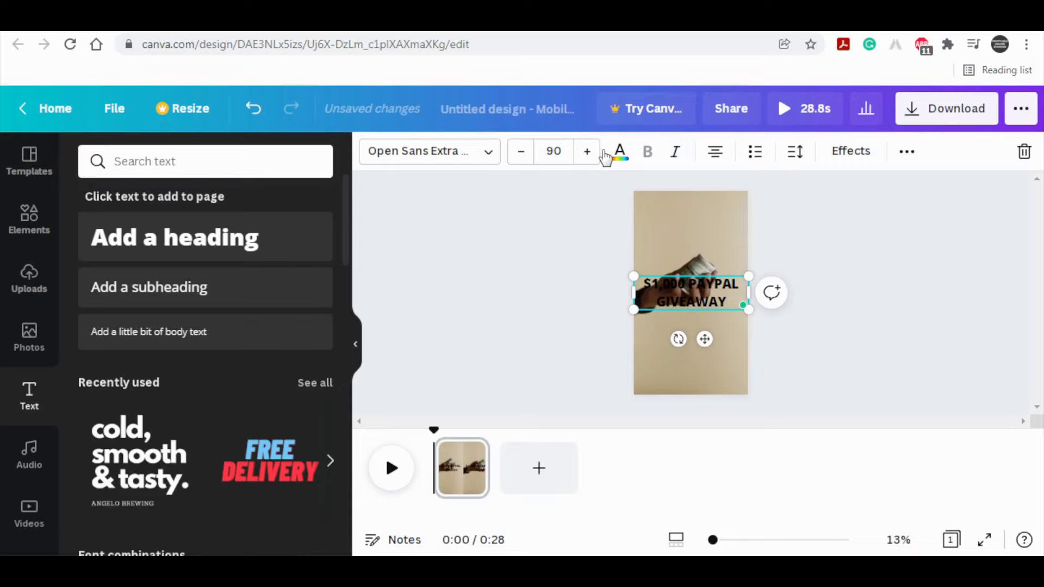
left_click(619, 151)
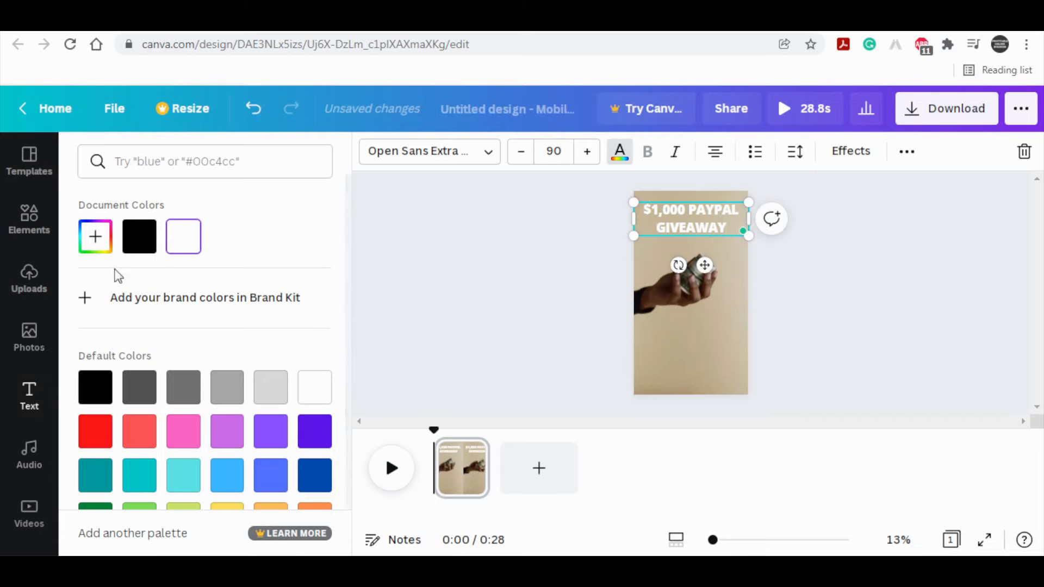
left_click(29, 395)
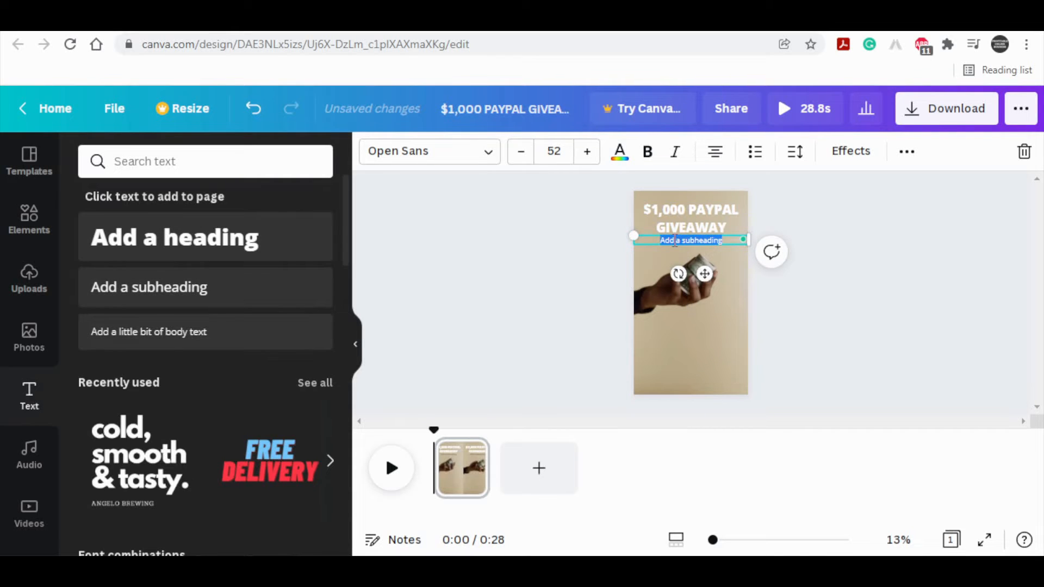
Step: Add a white 'LINK DOWN BELOW' subheading and move it below the hand
type("LINK DOWN")
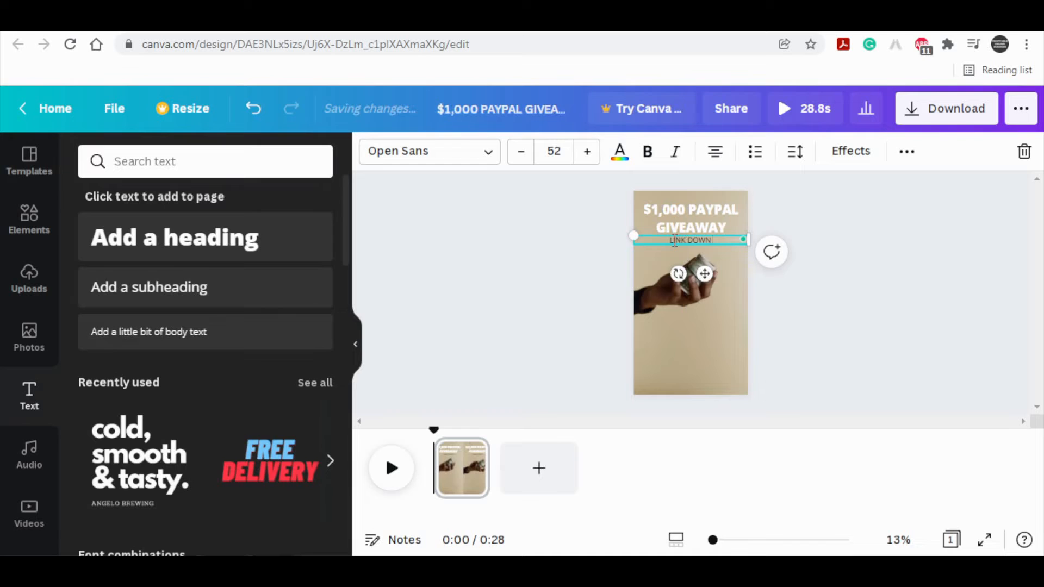
type("BELOW")
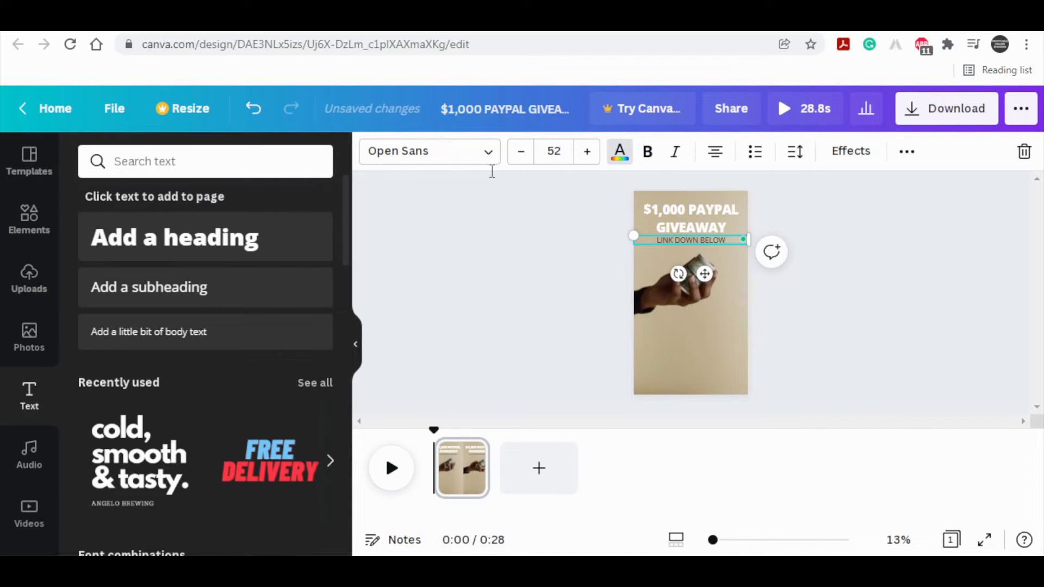
left_click(618, 151)
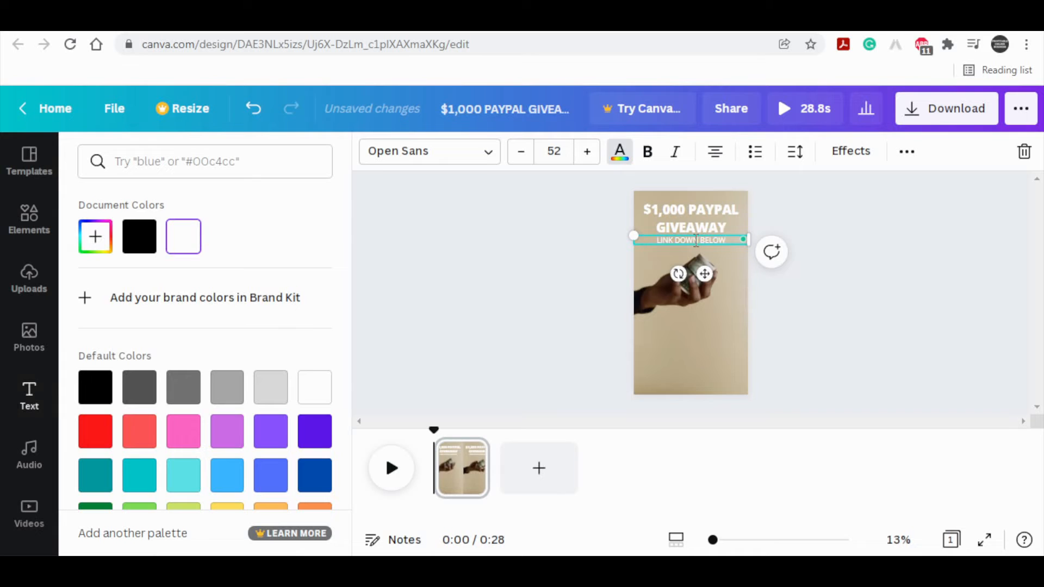
left_click_drag(689, 239, 679, 332)
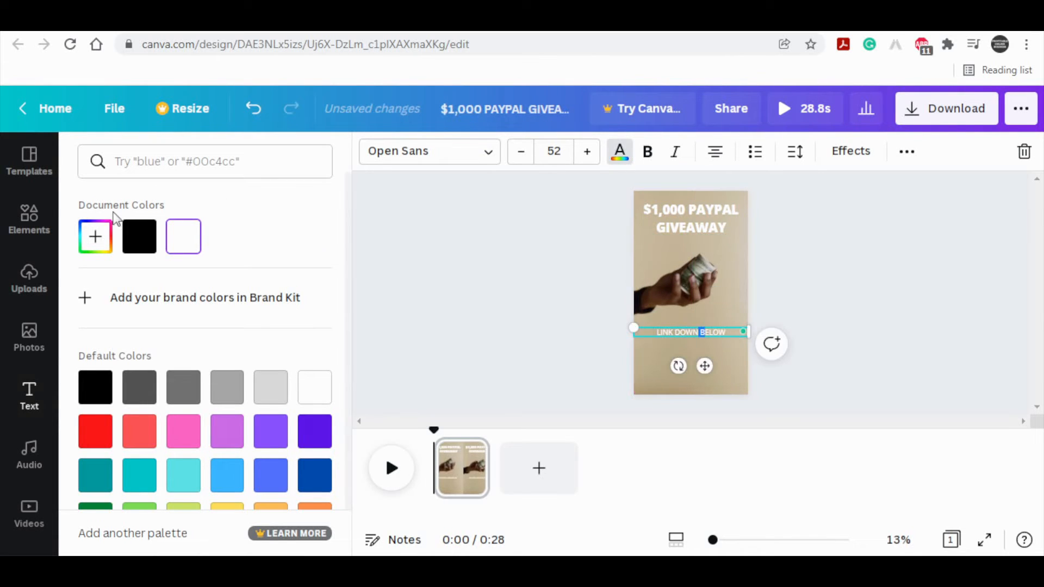
left_click(29, 220)
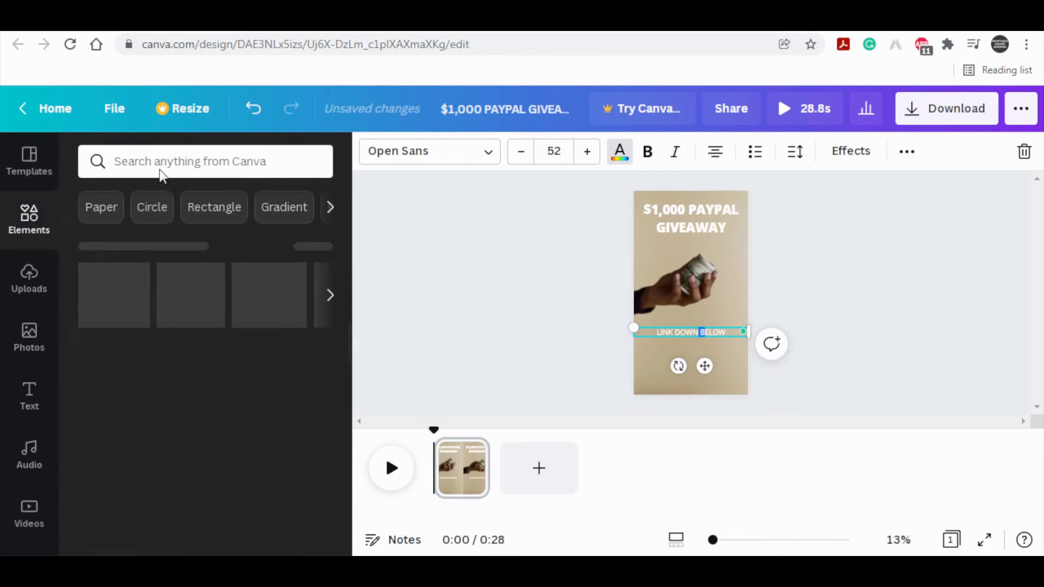
Step: Find a white arrow element and place it near the bottom of the design
type("arro")
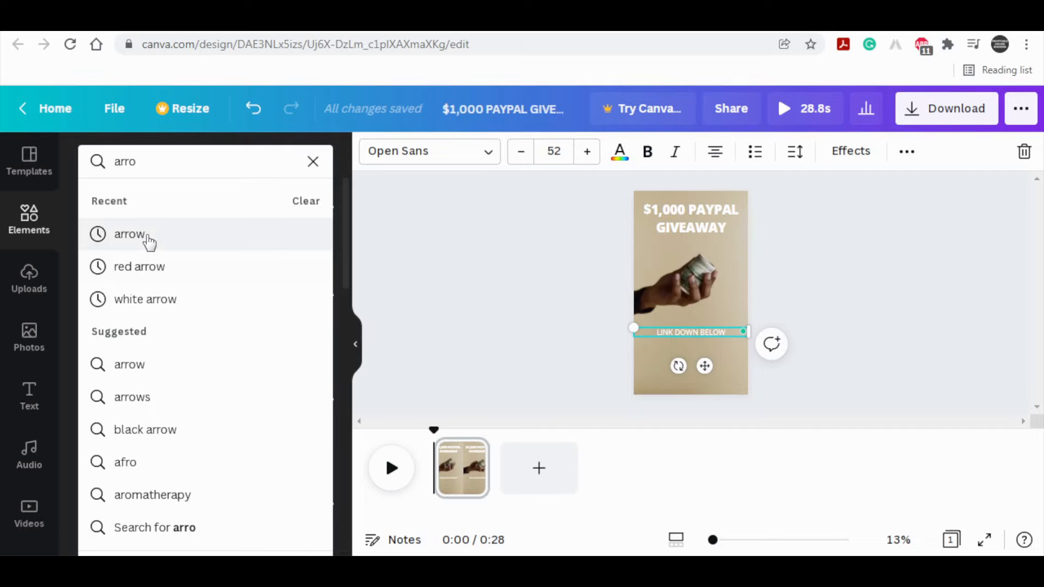
left_click(129, 233)
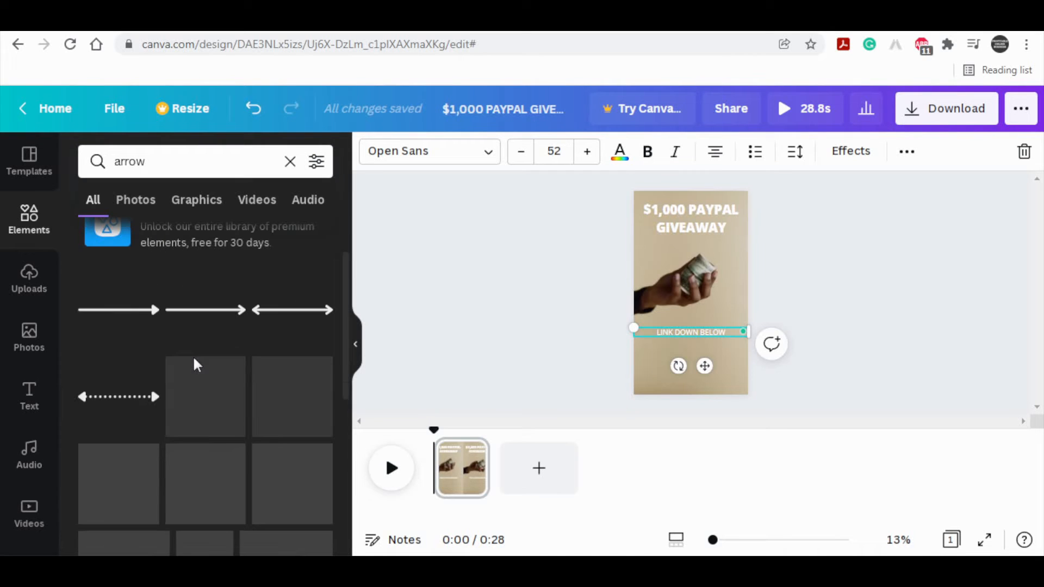
scroll("down", 3)
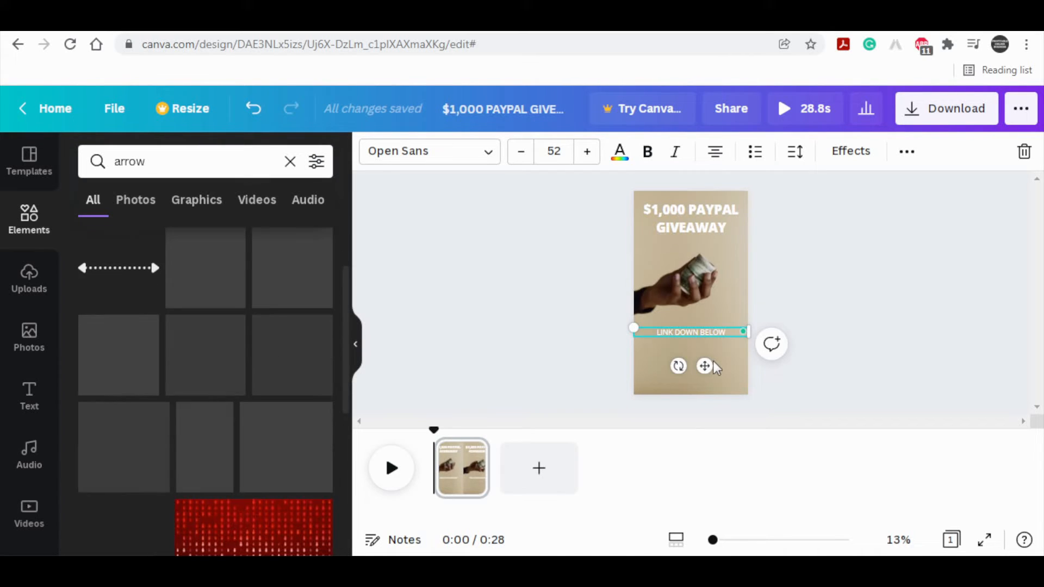
scroll("down", 3)
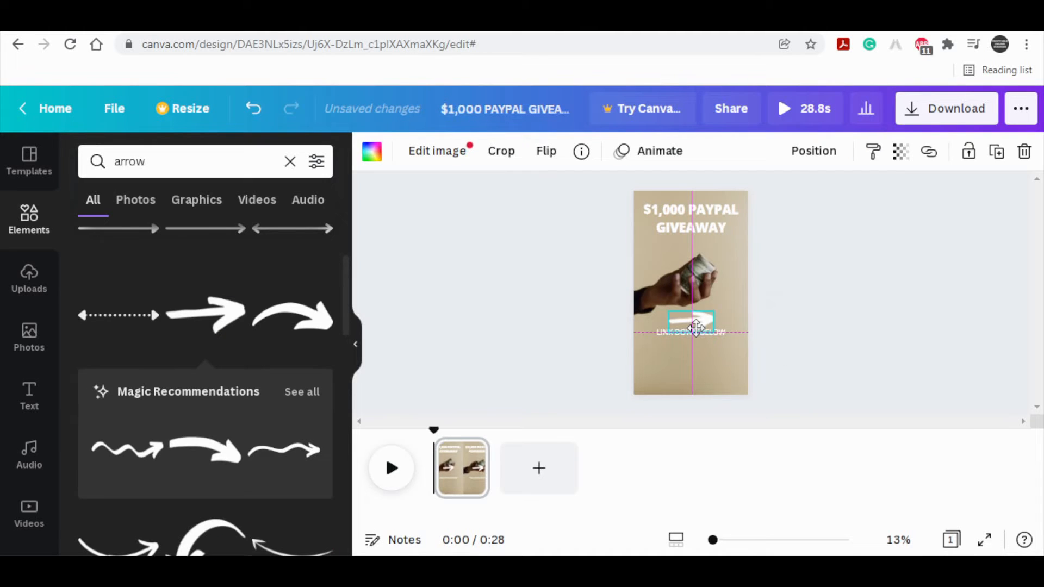
left_click_drag(690, 321, 691, 371)
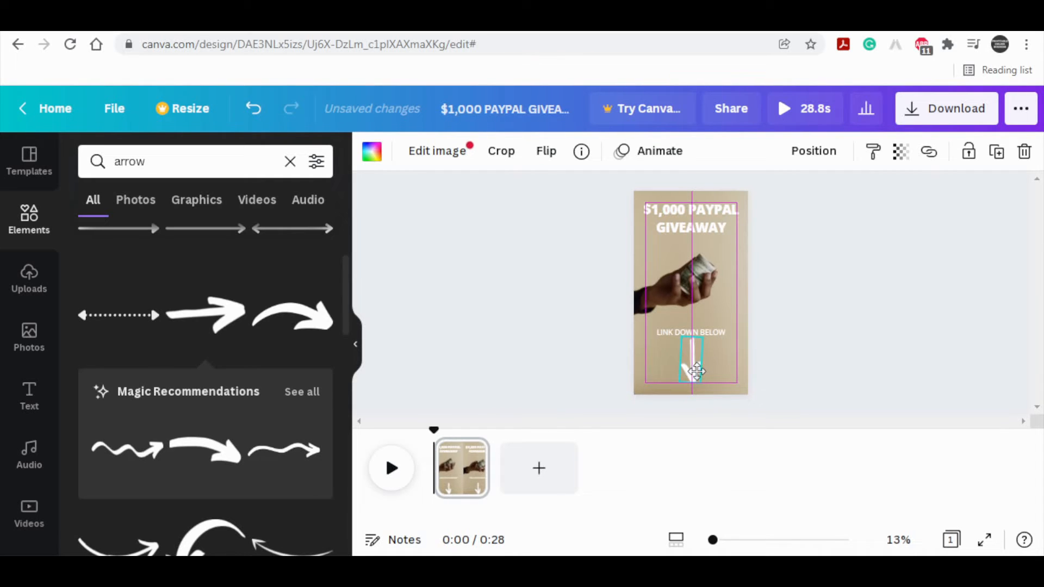
Step: Enlarge the 'LINK DOWN BELOW' text above the arrow
left_click(691, 332)
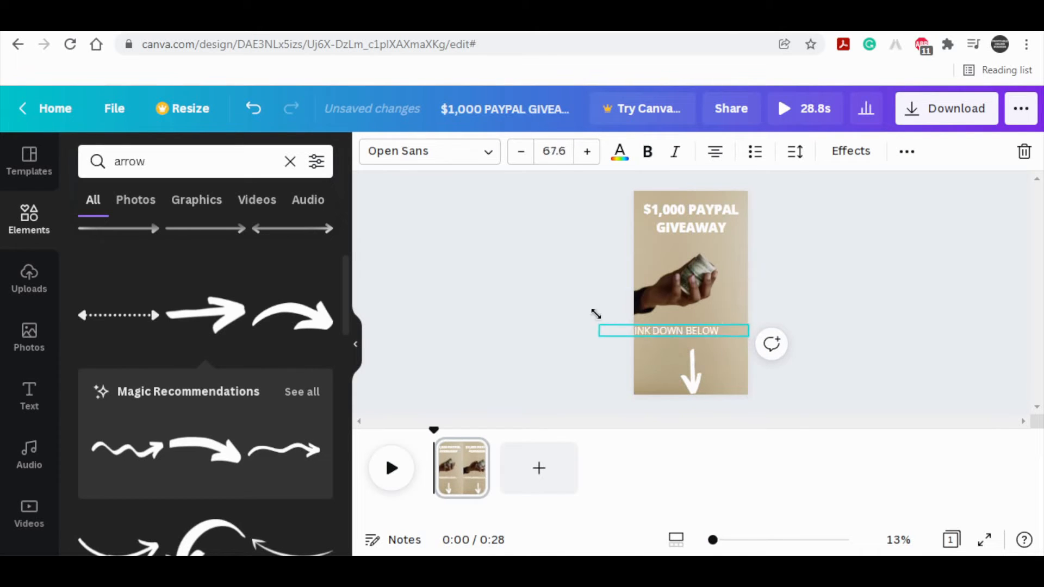
left_click(672, 331)
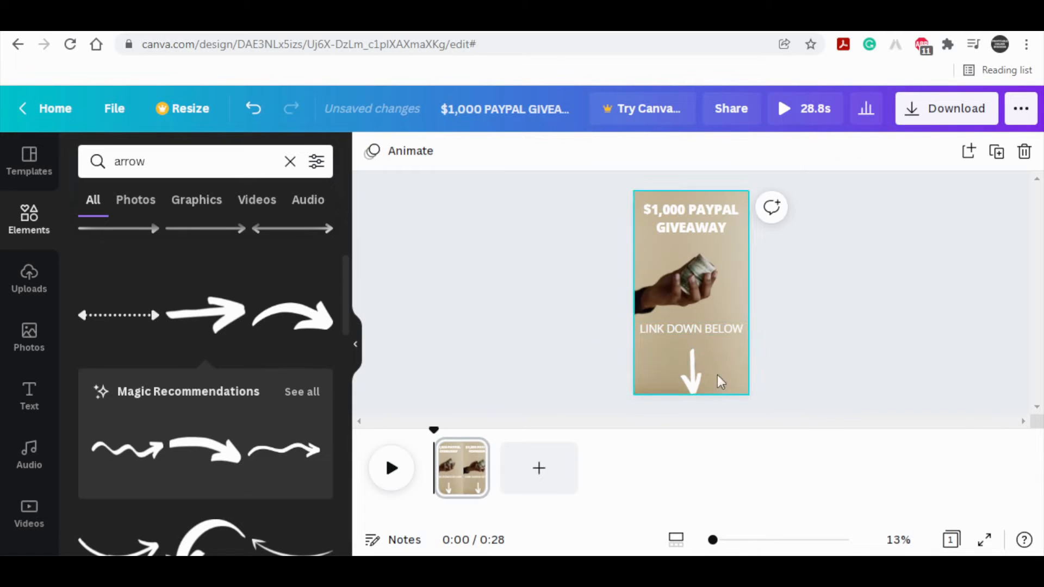
left_click(691, 369)
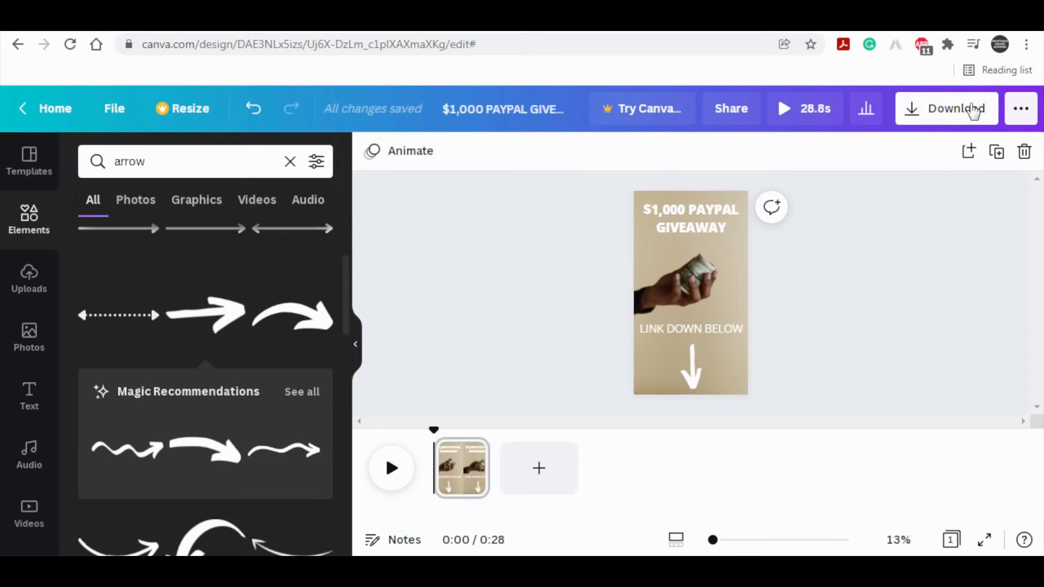
mouse_move(985, 525)
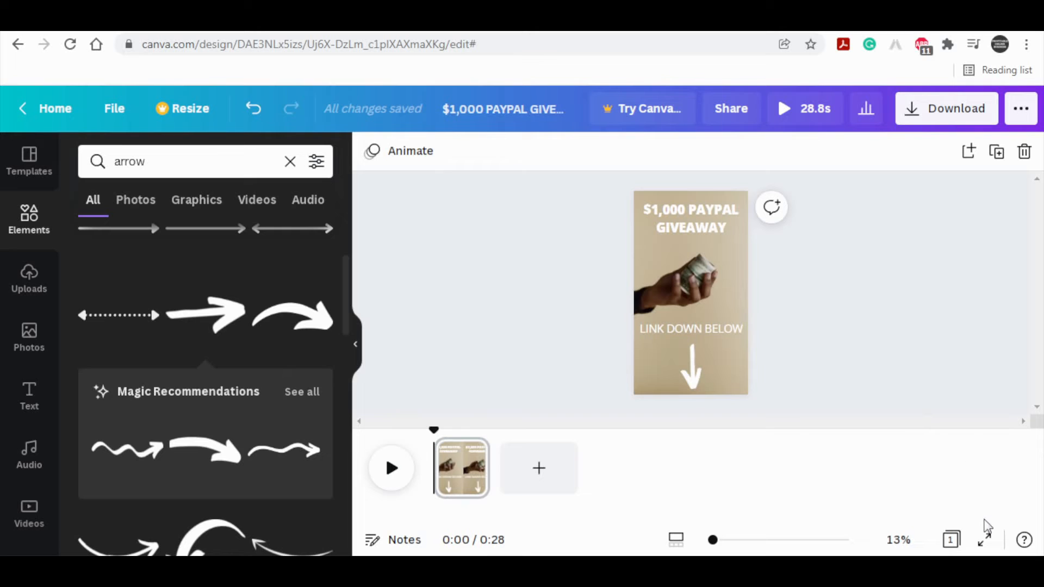
Step: Play the giveaway design as a full-screen preview
left_click(984, 539)
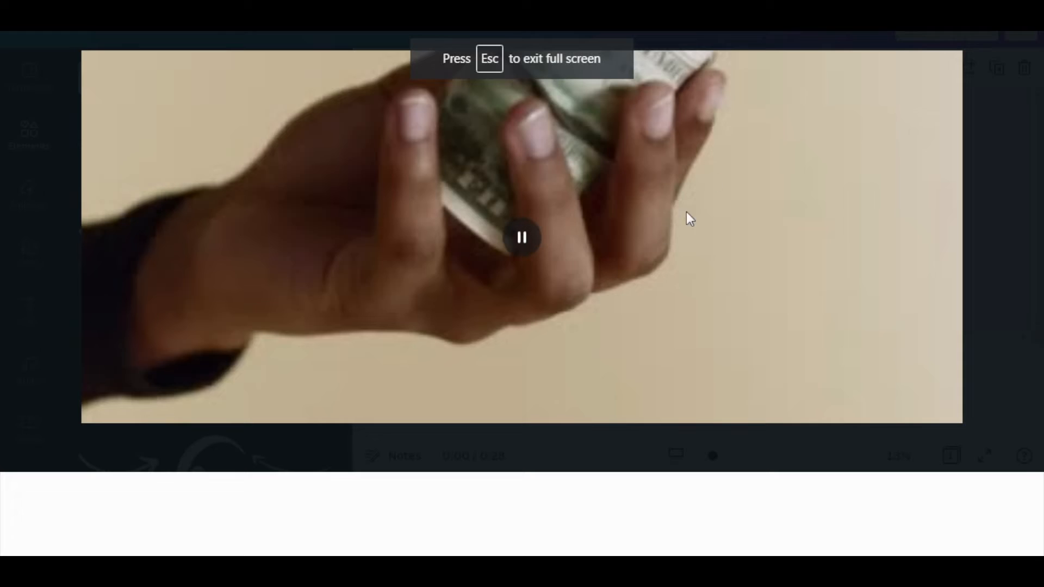
mouse_move(731, 165)
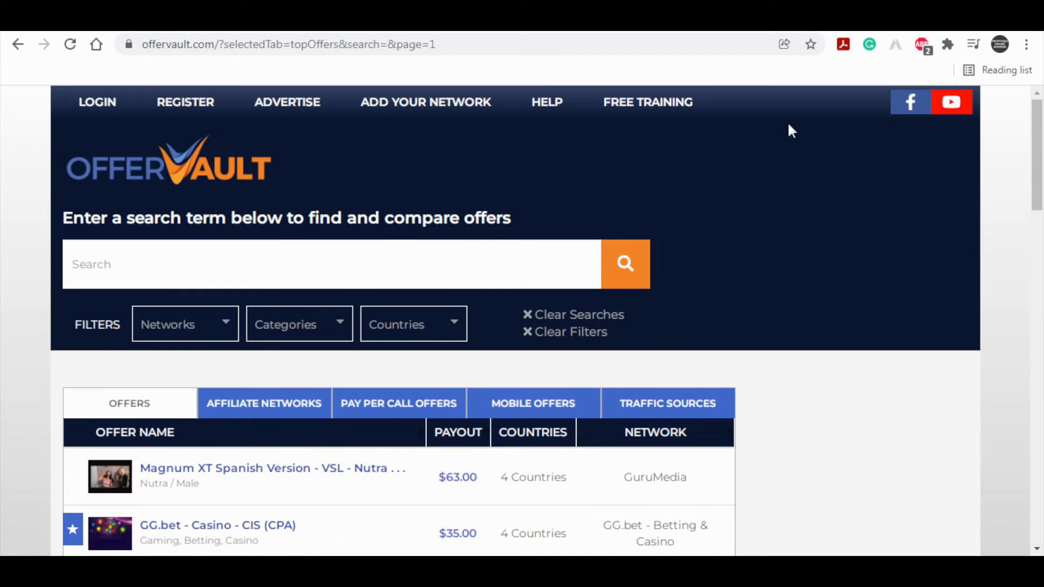
mouse_move(129, 296)
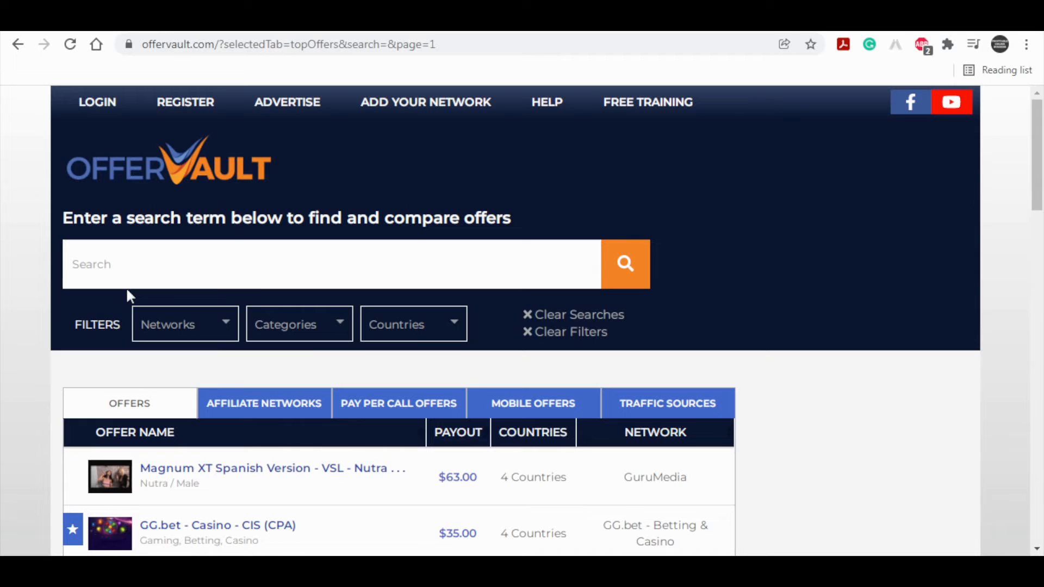
Step: Search OfferVault for 'paypal' and scroll to the YOUSWEEPS $1000 Paypal (Facelift) offer
type("paypal")
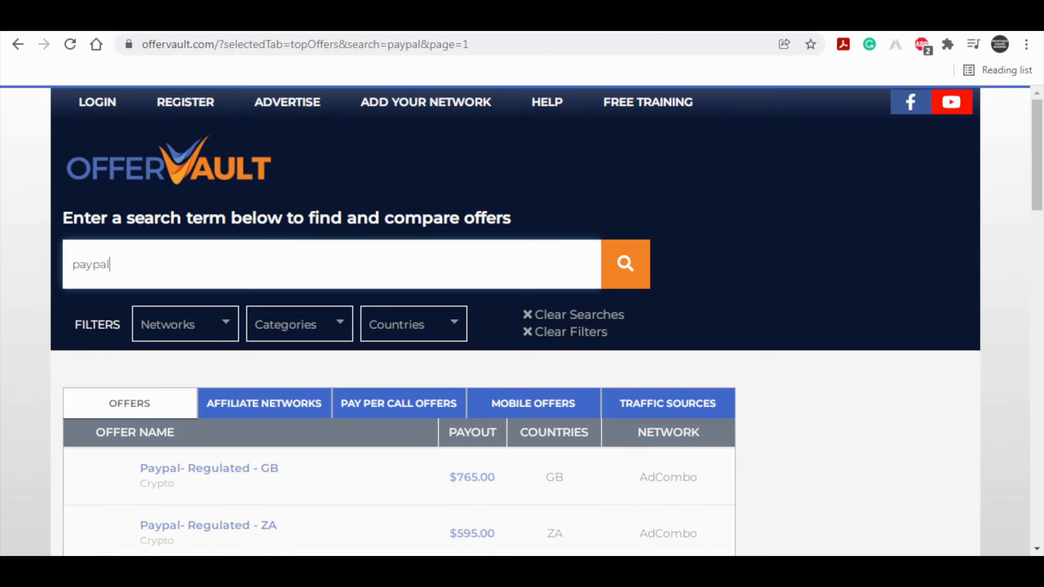
scroll("down", 3)
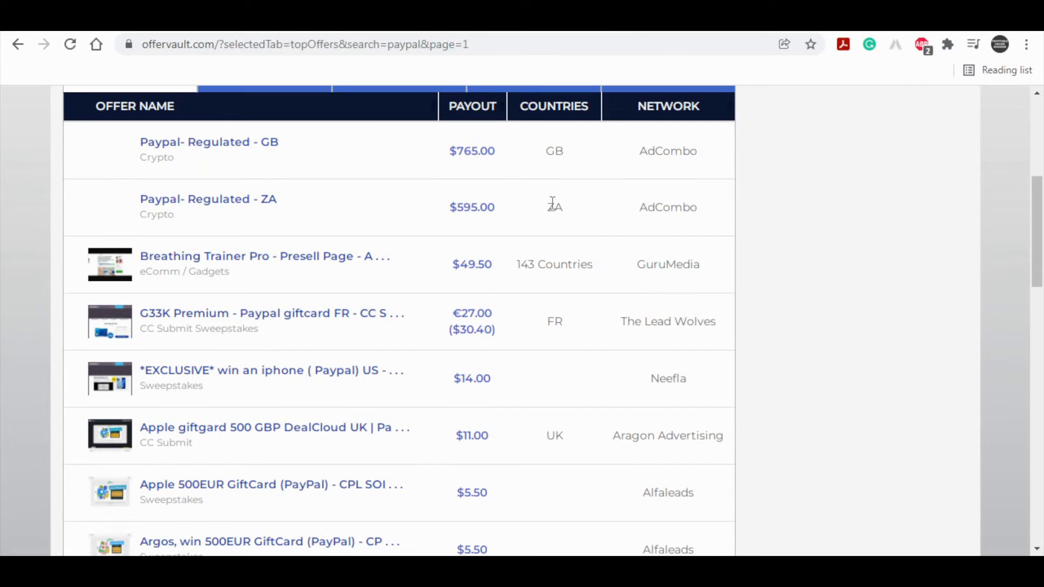
scroll("down", 3)
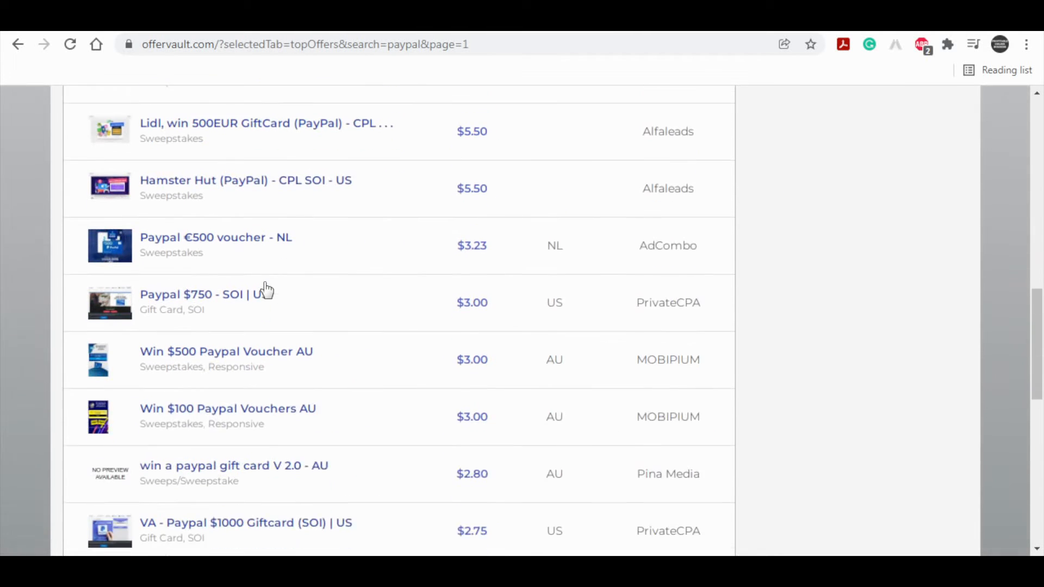
scroll("down", 3)
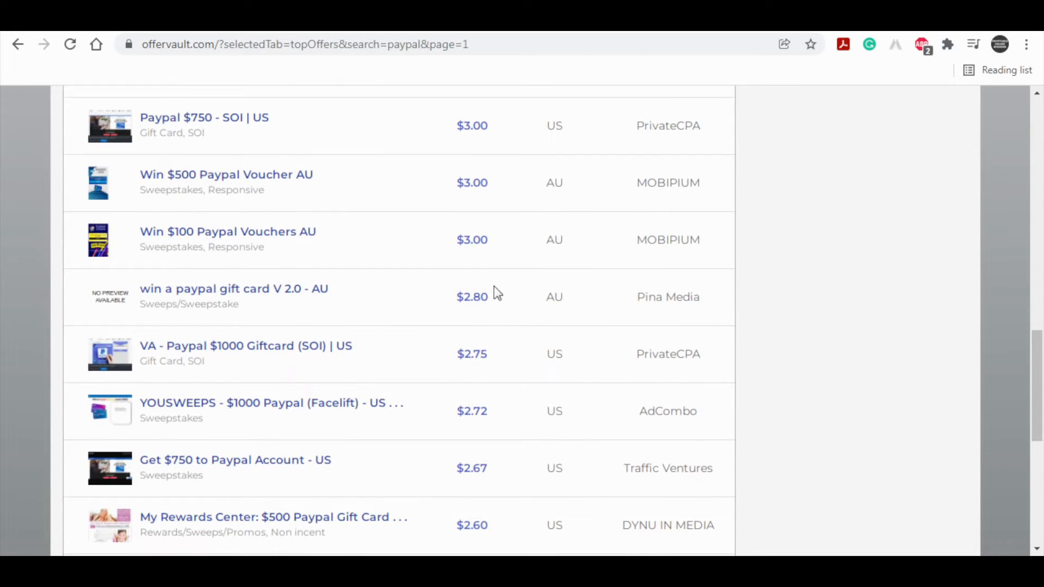
mouse_move(271, 406)
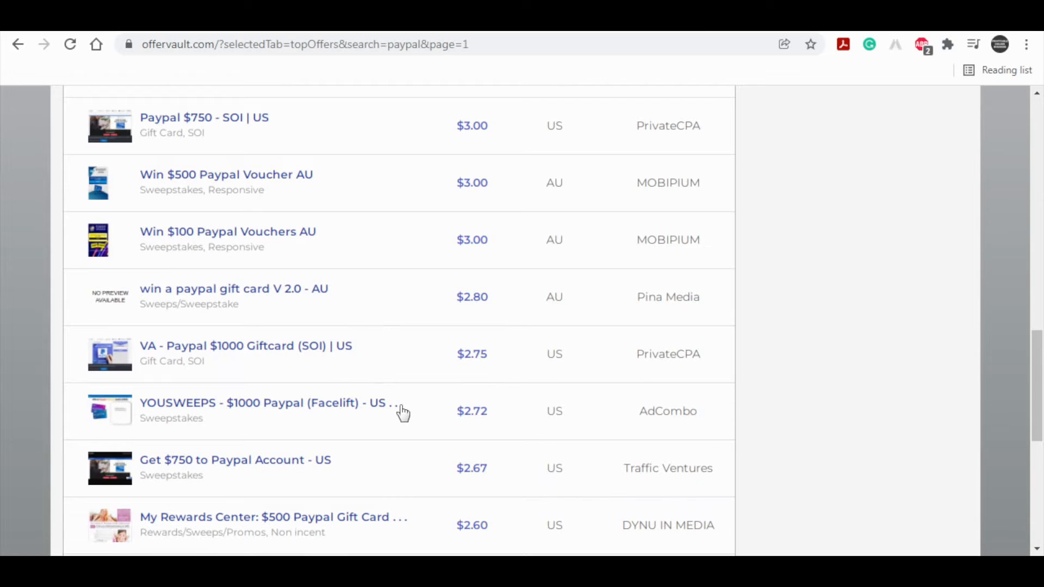
Step: Open the YOUSWEEPS $1000 Paypal offer and select its $2.72 payout
left_click(263, 403)
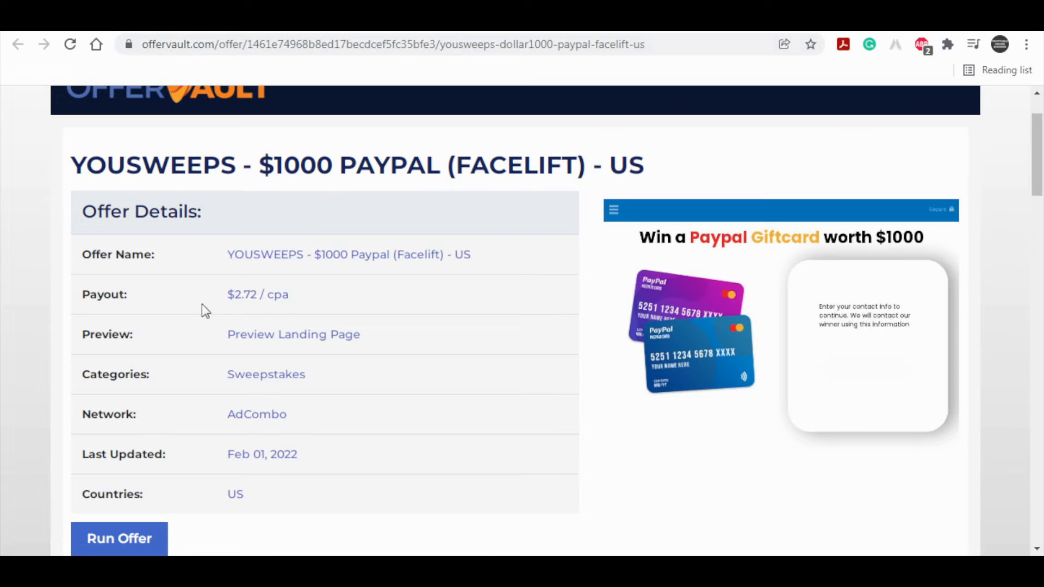
double_click(243, 295)
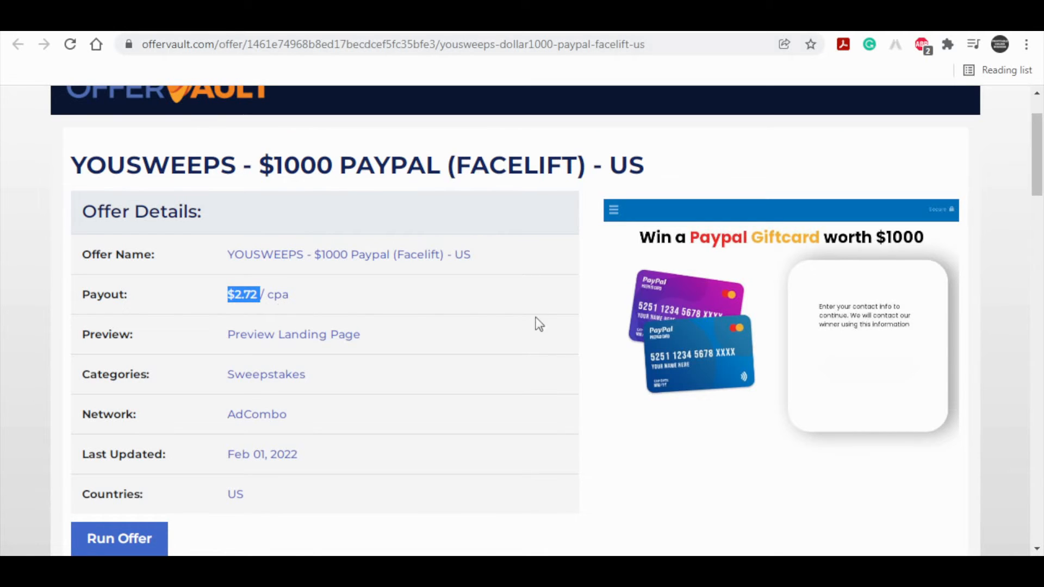
mouse_move(308, 304)
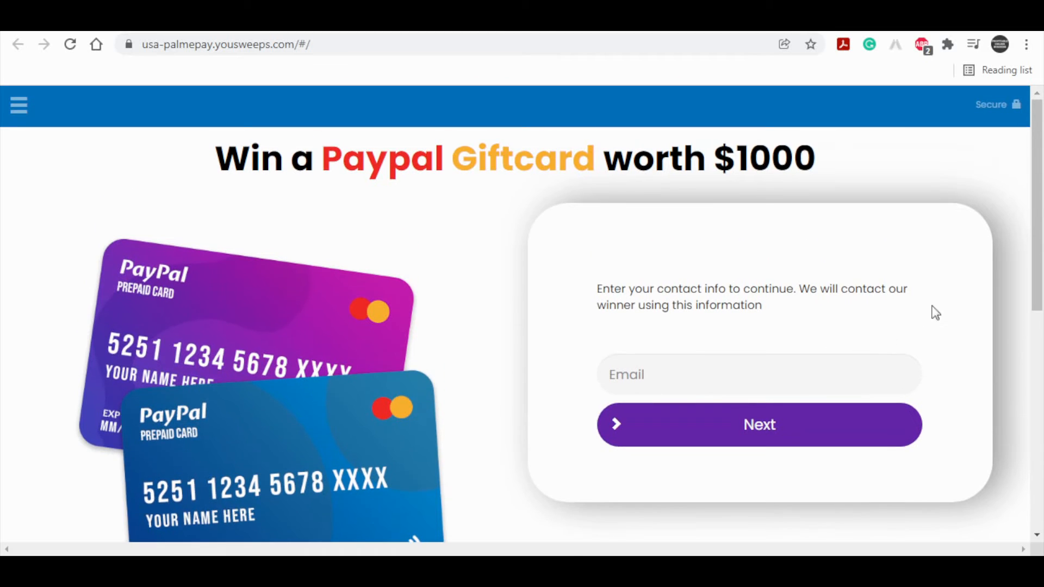
Step: Scroll through the YouSweeps $1000 PayPal giftcard landing page
scroll("down", 3)
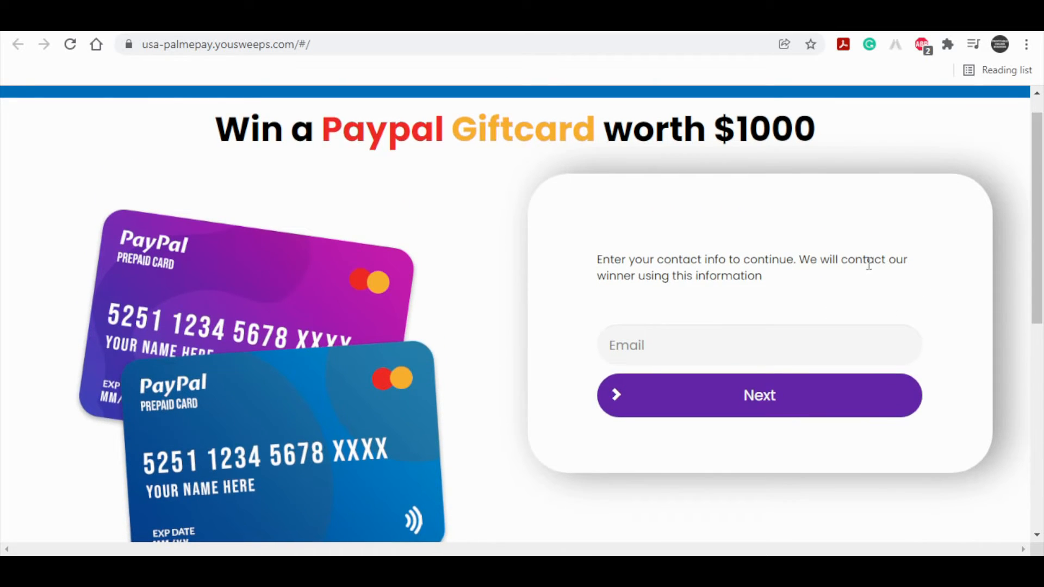
mouse_move(722, 299)
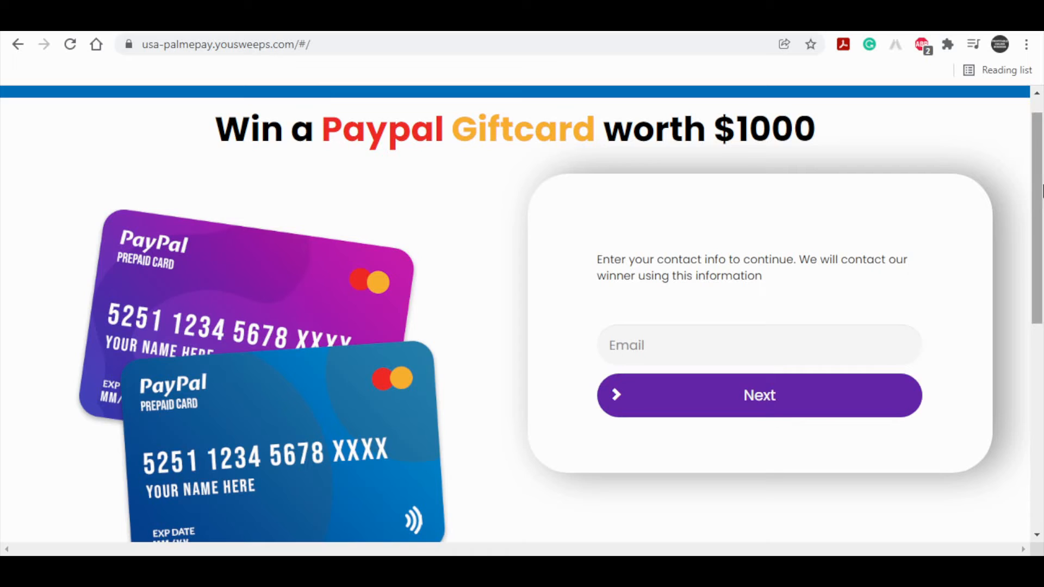
mouse_move(825, 285)
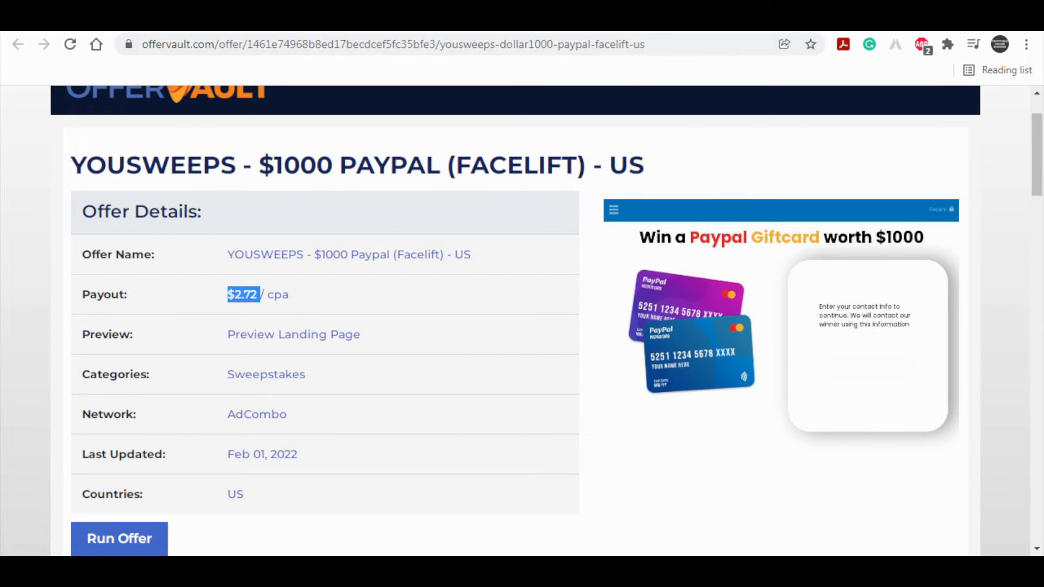
Step: Select the down arrow in the Canva design, then reopen the offer's landing page preview
left_click(119, 538)
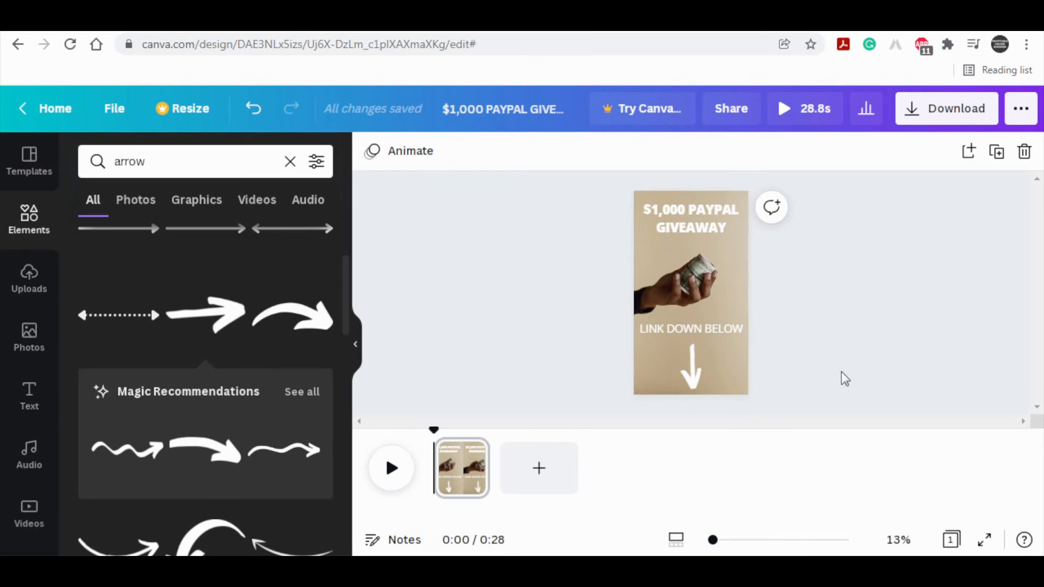
left_click(690, 368)
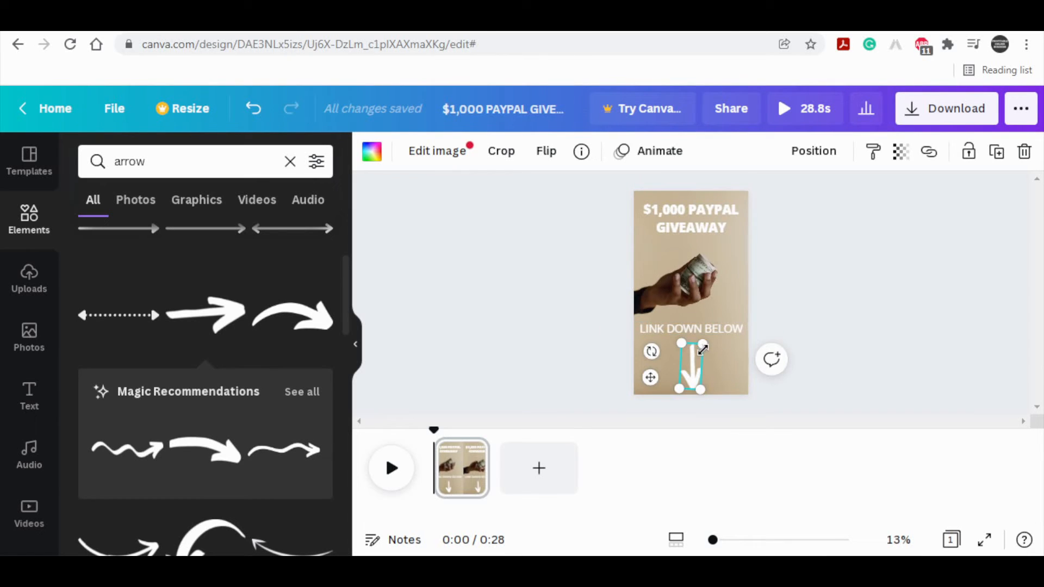
left_click(690, 328)
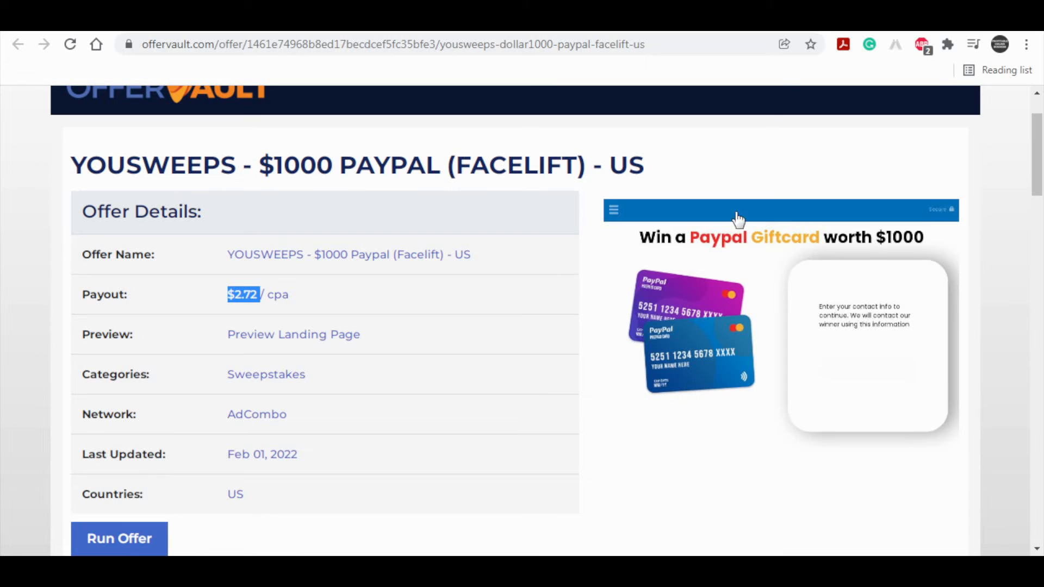
left_click(256, 413)
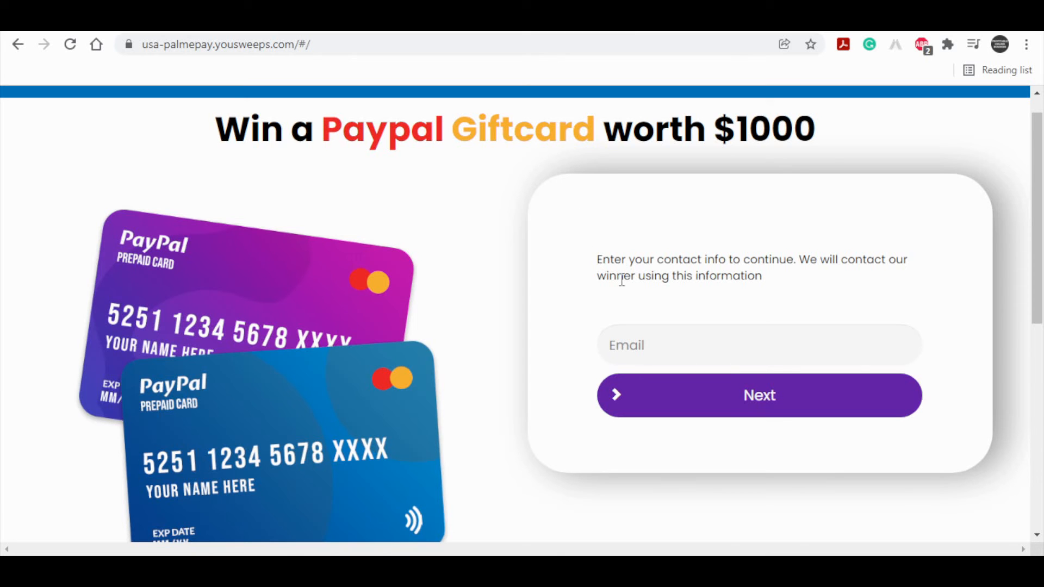
mouse_move(590, 253)
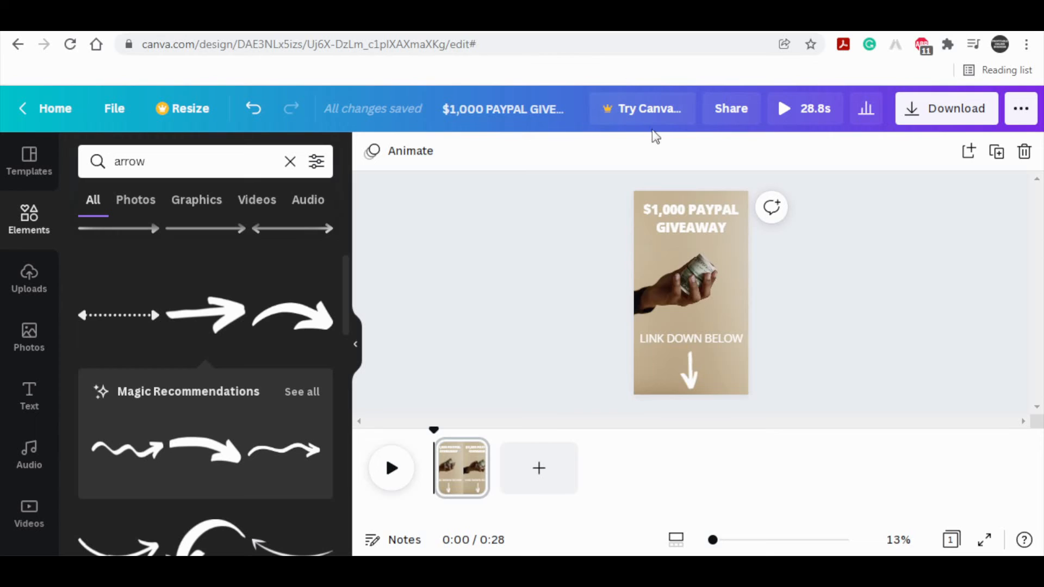
Step: Stretch the giveaway title text box across the full design width
left_click(690, 218)
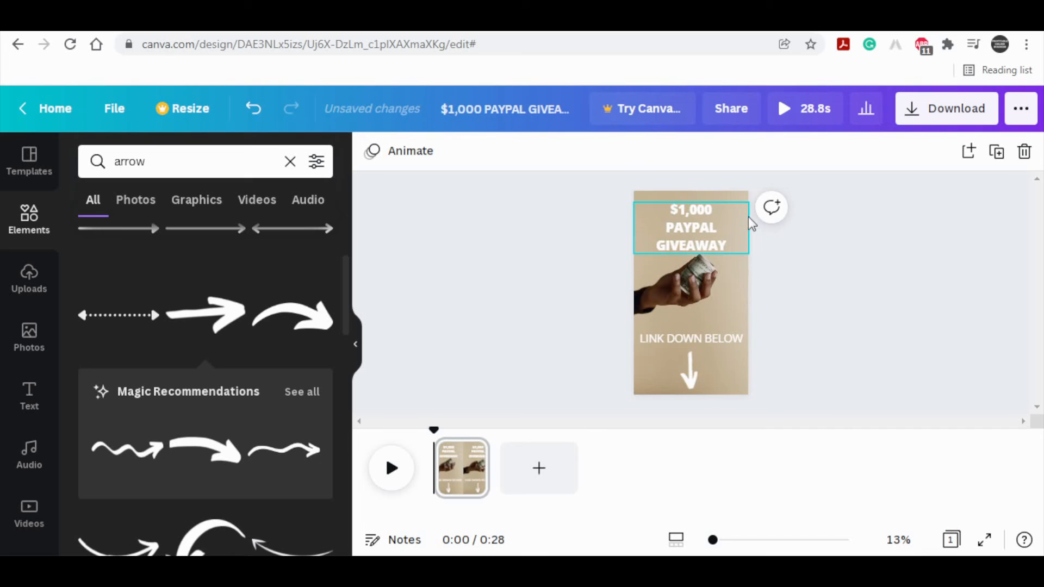
left_click(690, 227)
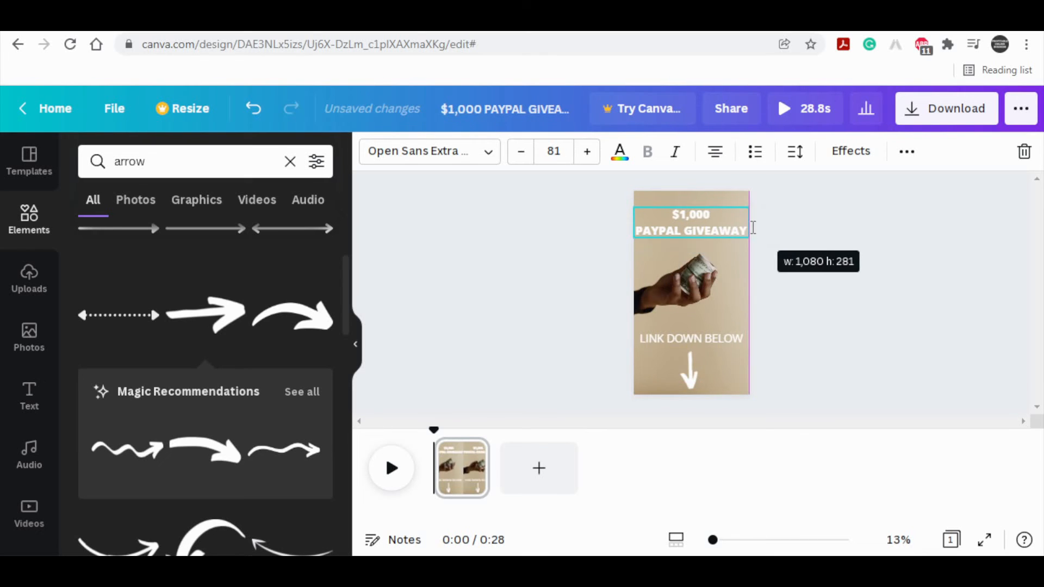
left_click(690, 223)
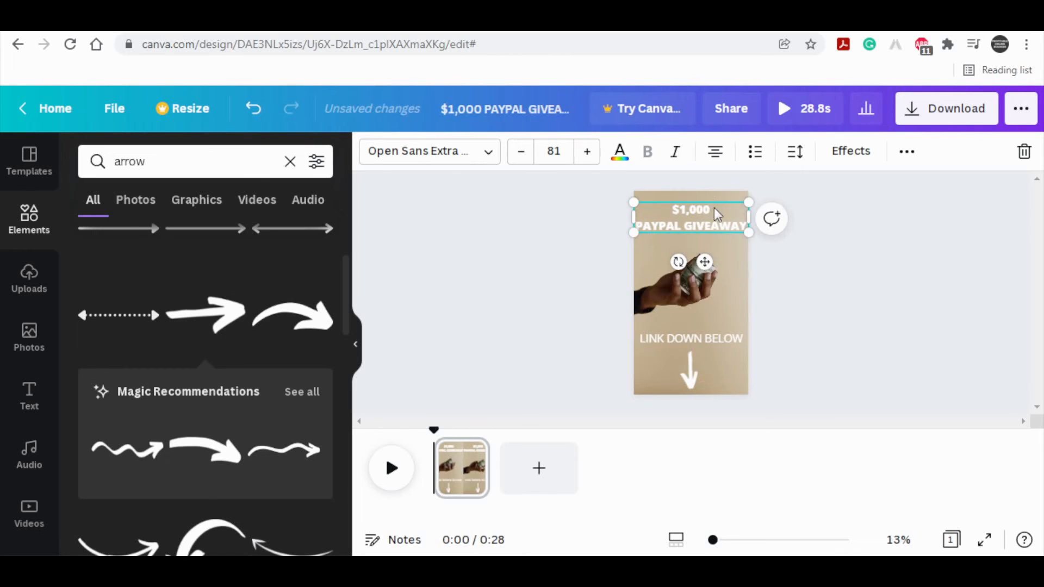
Step: Enlarge the $1,000 line six font-size steps and place the headline at the top
double_click(691, 209)
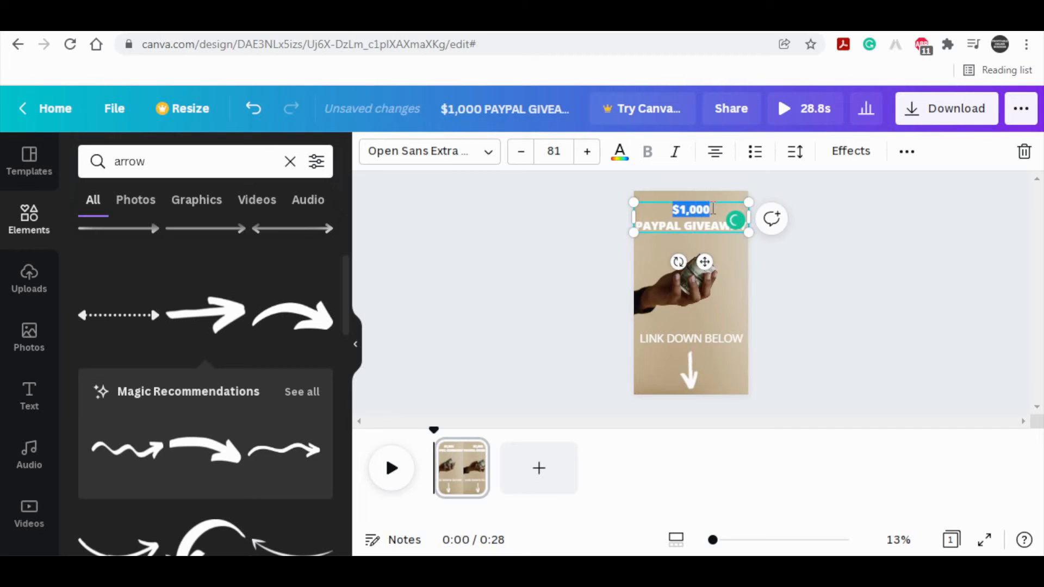
left_click(586, 151)
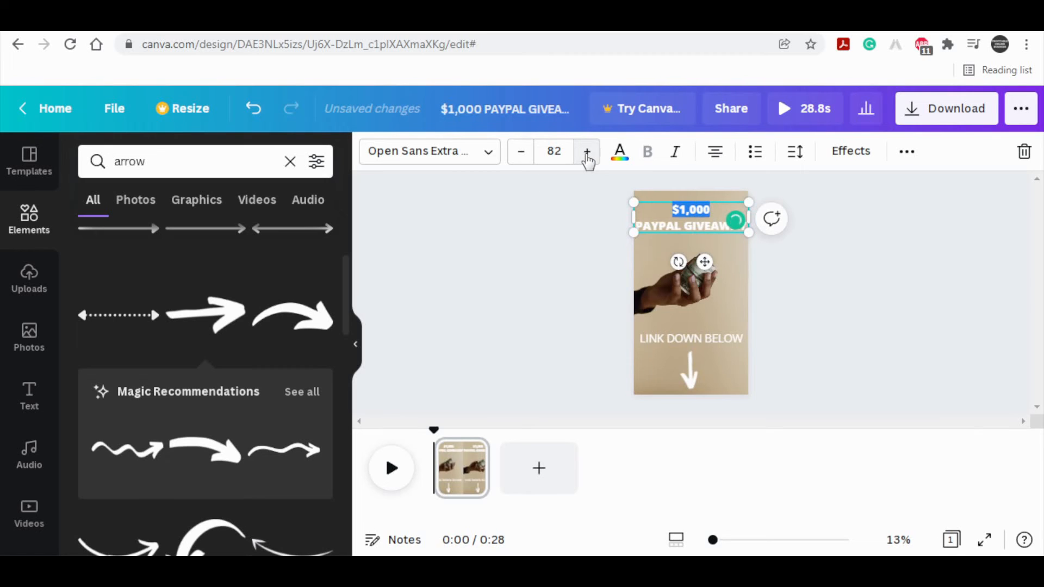
left_click(587, 151)
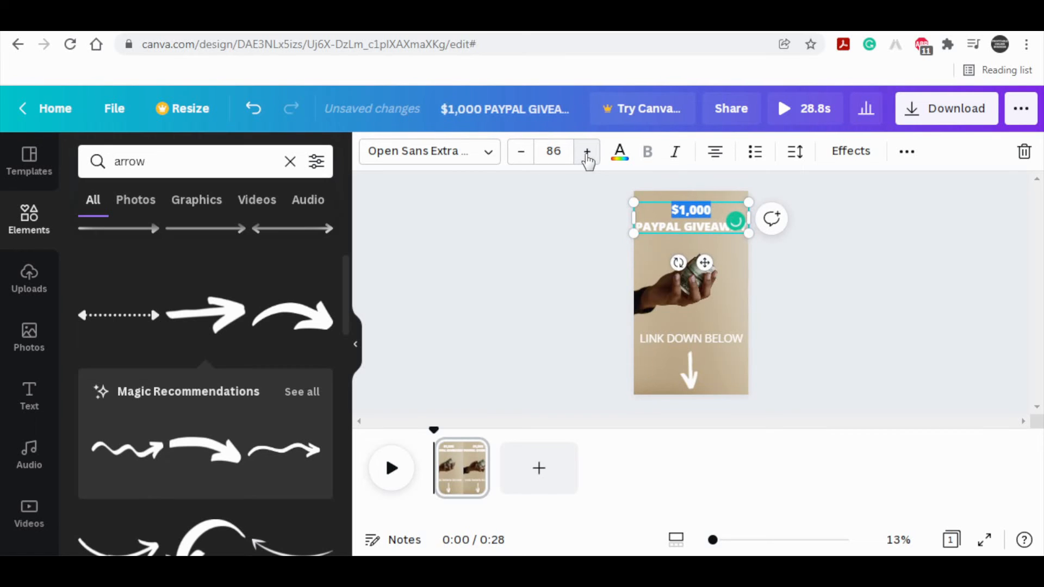
left_click(587, 151)
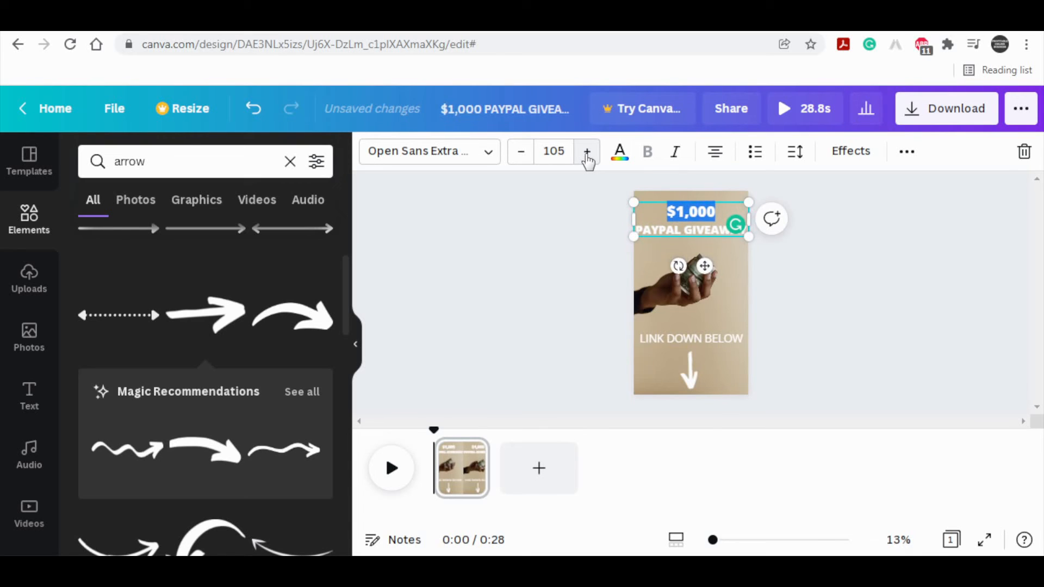
left_click(587, 151)
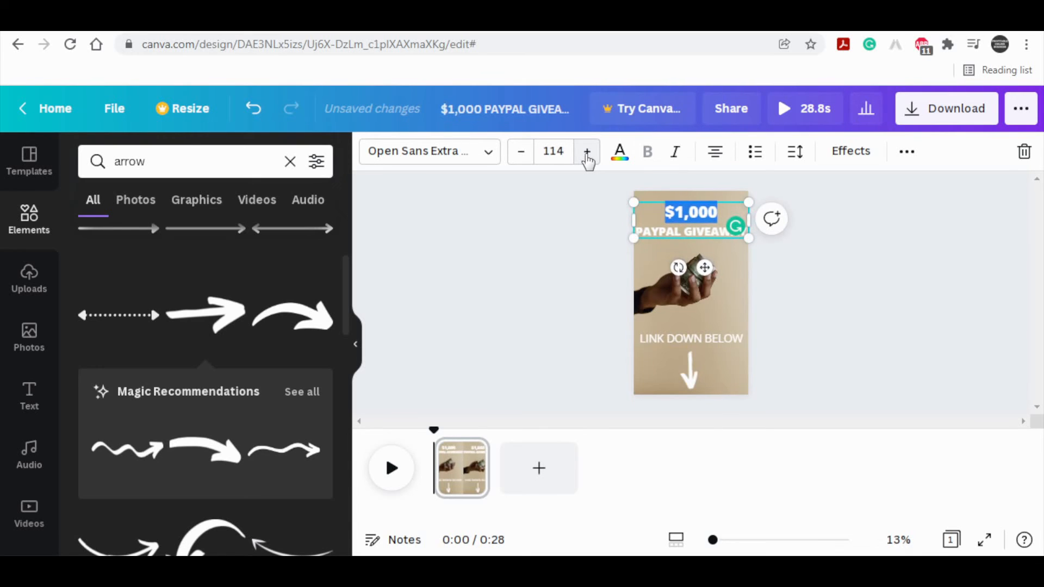
left_click(586, 151)
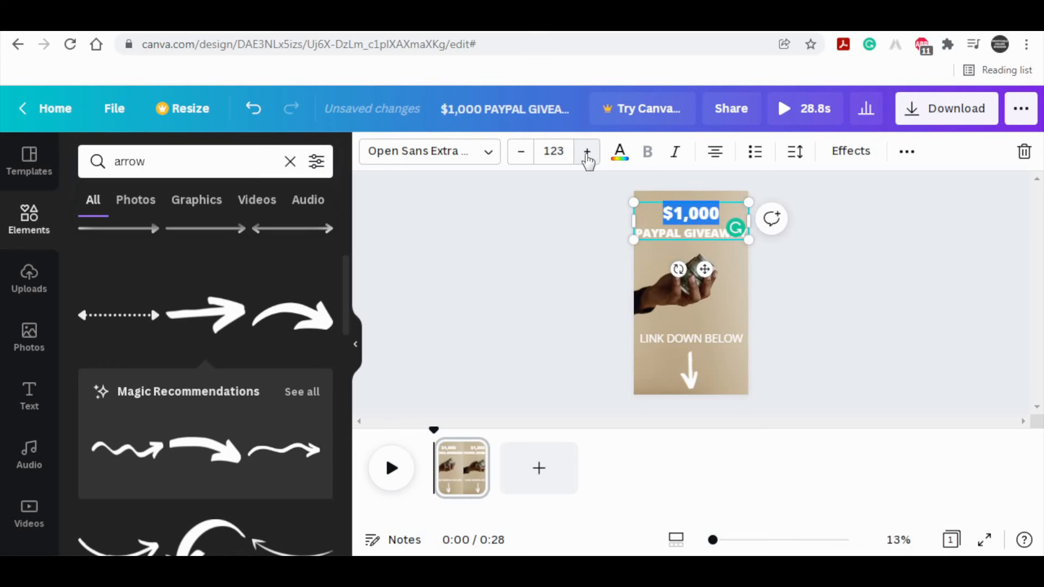
left_click(586, 151)
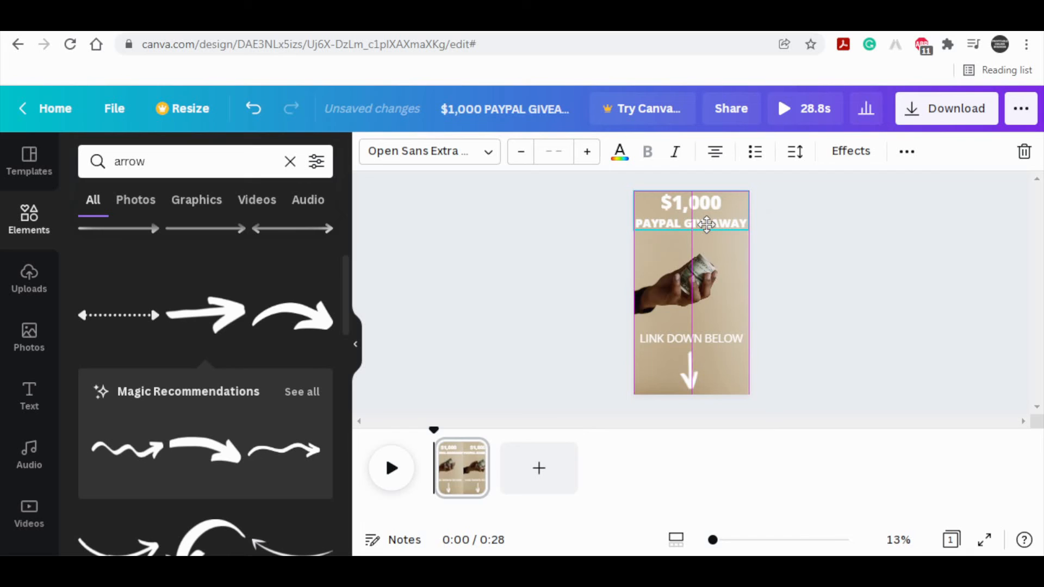
left_click(718, 358)
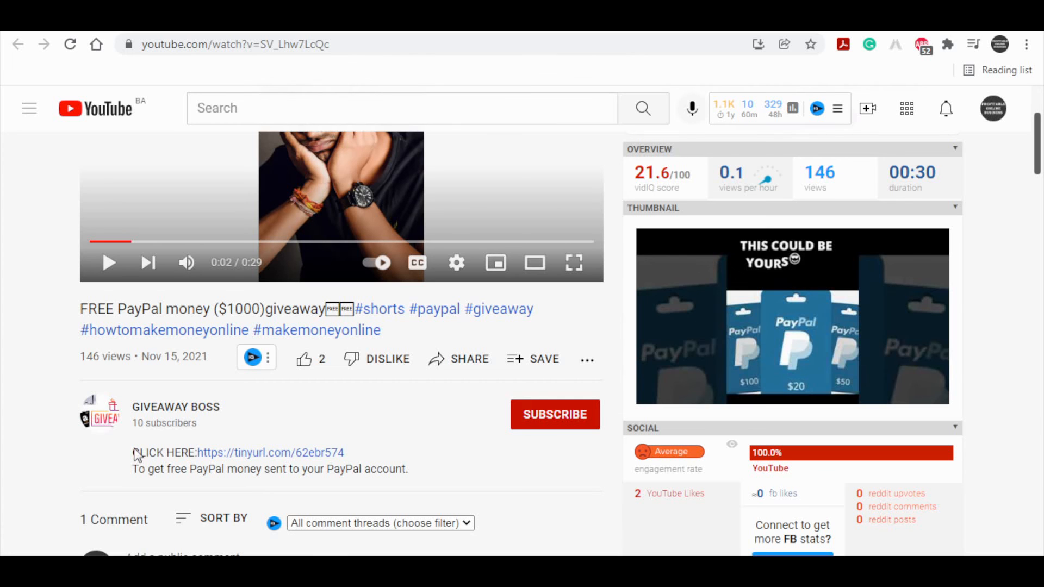
Step: Scroll down to the giveaway short's description and check its tinyurl link
scroll("down", 3)
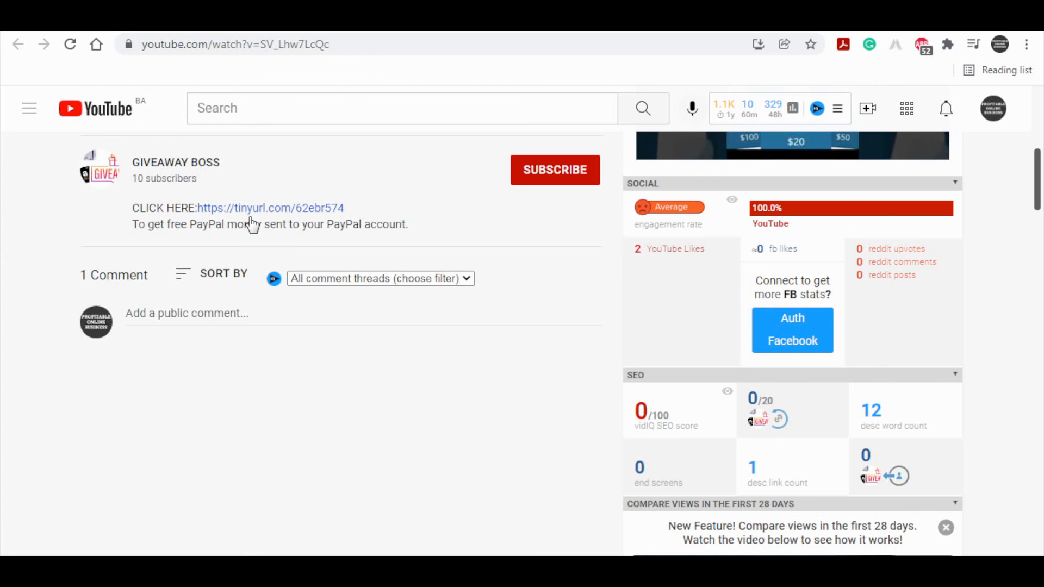
left_click(270, 207)
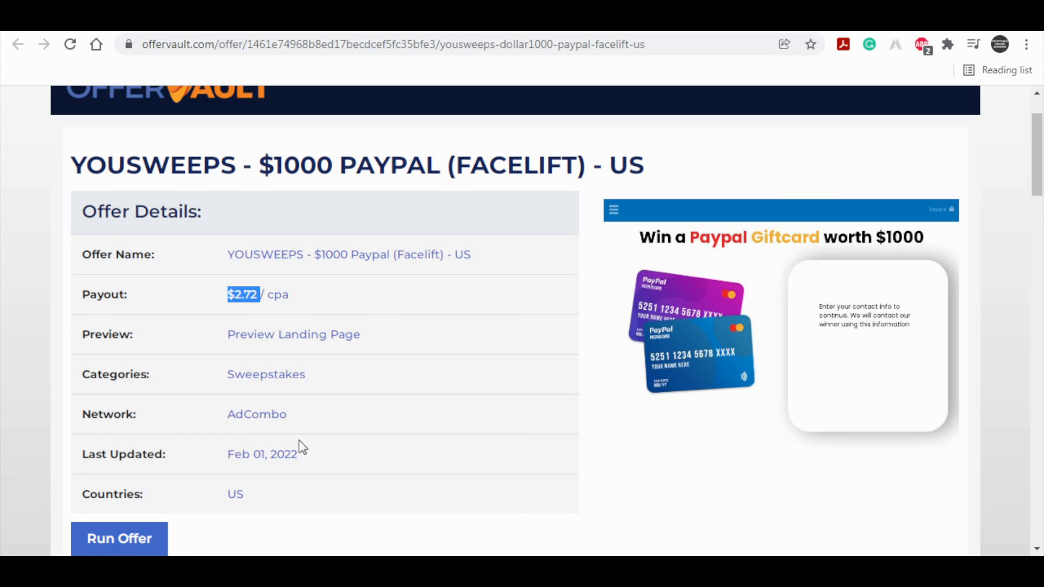
mouse_move(925, 287)
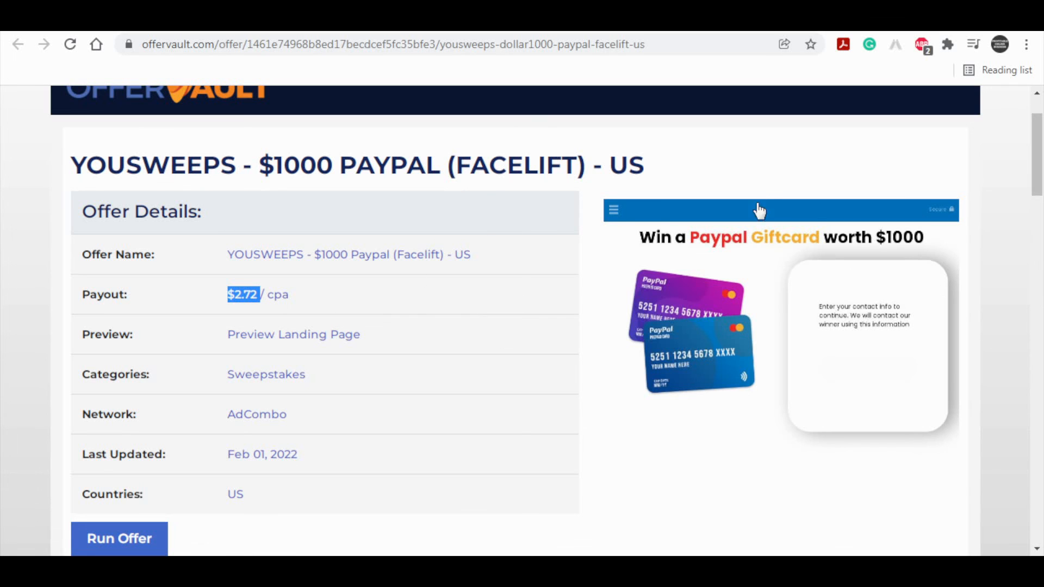
mouse_move(729, 144)
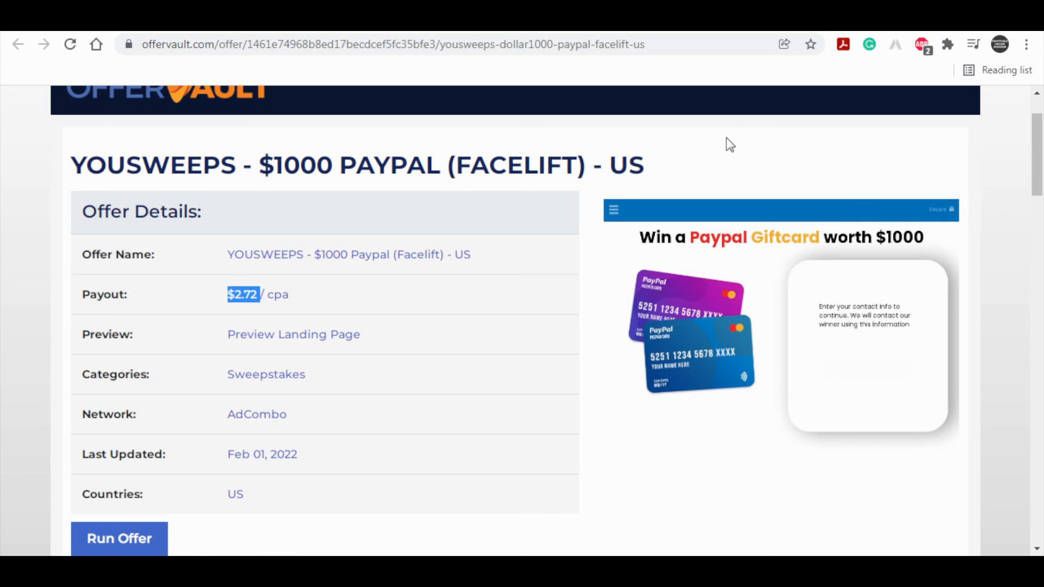
mouse_move(738, 143)
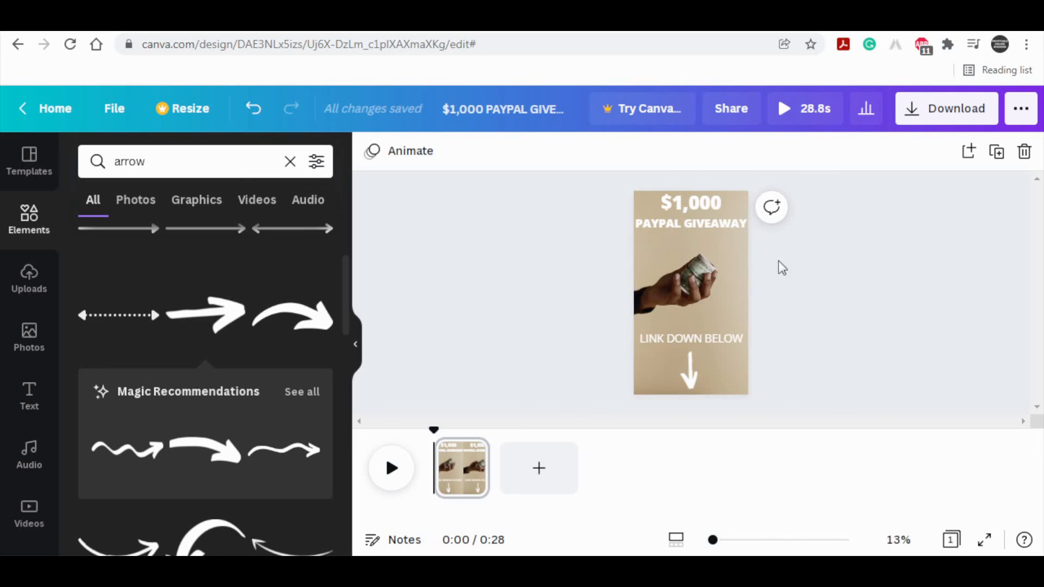
Step: Check the finished $1,000 headline in the Canva design
left_click(691, 213)
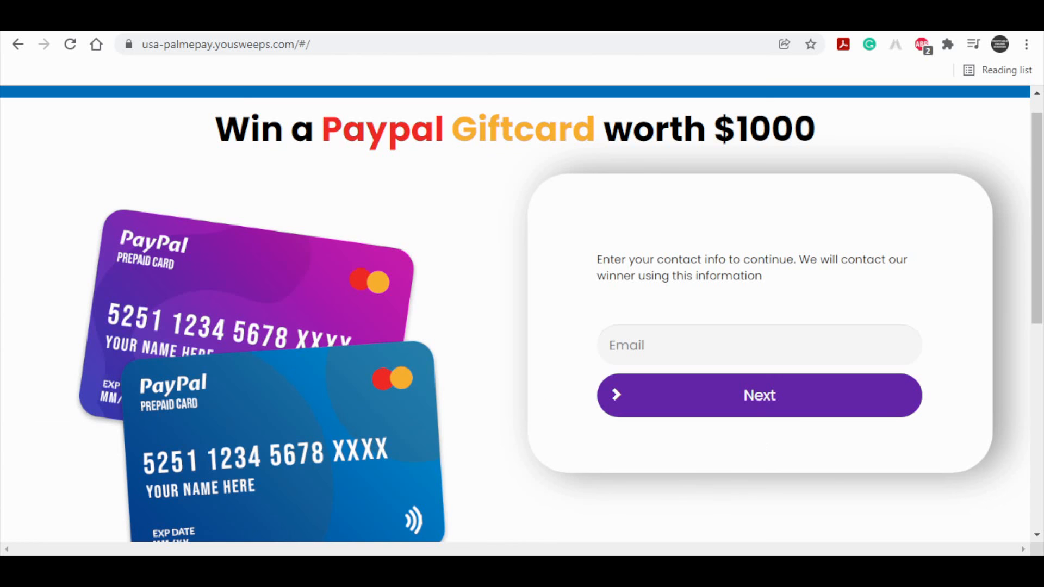
mouse_move(507, 347)
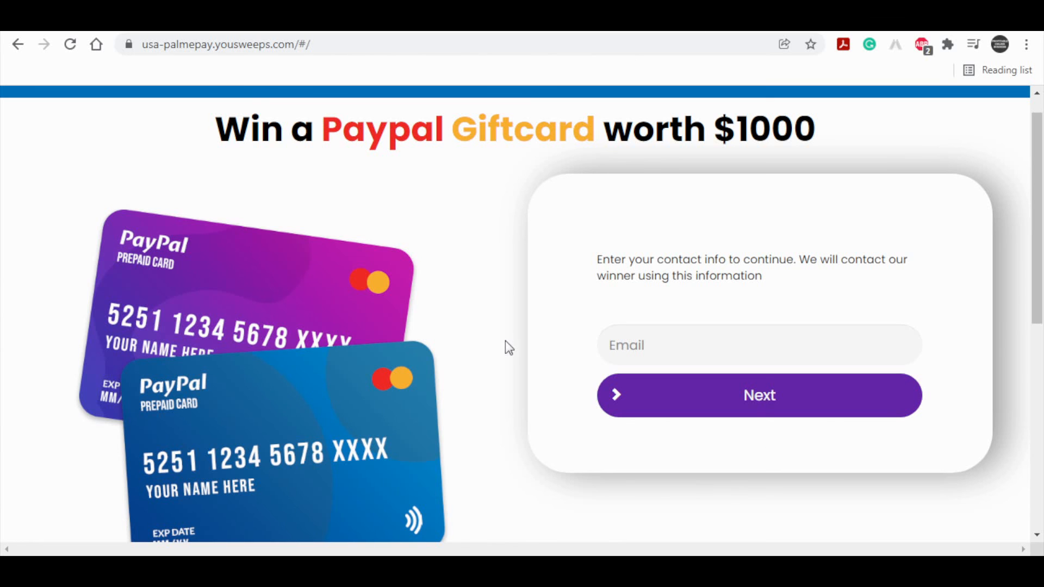